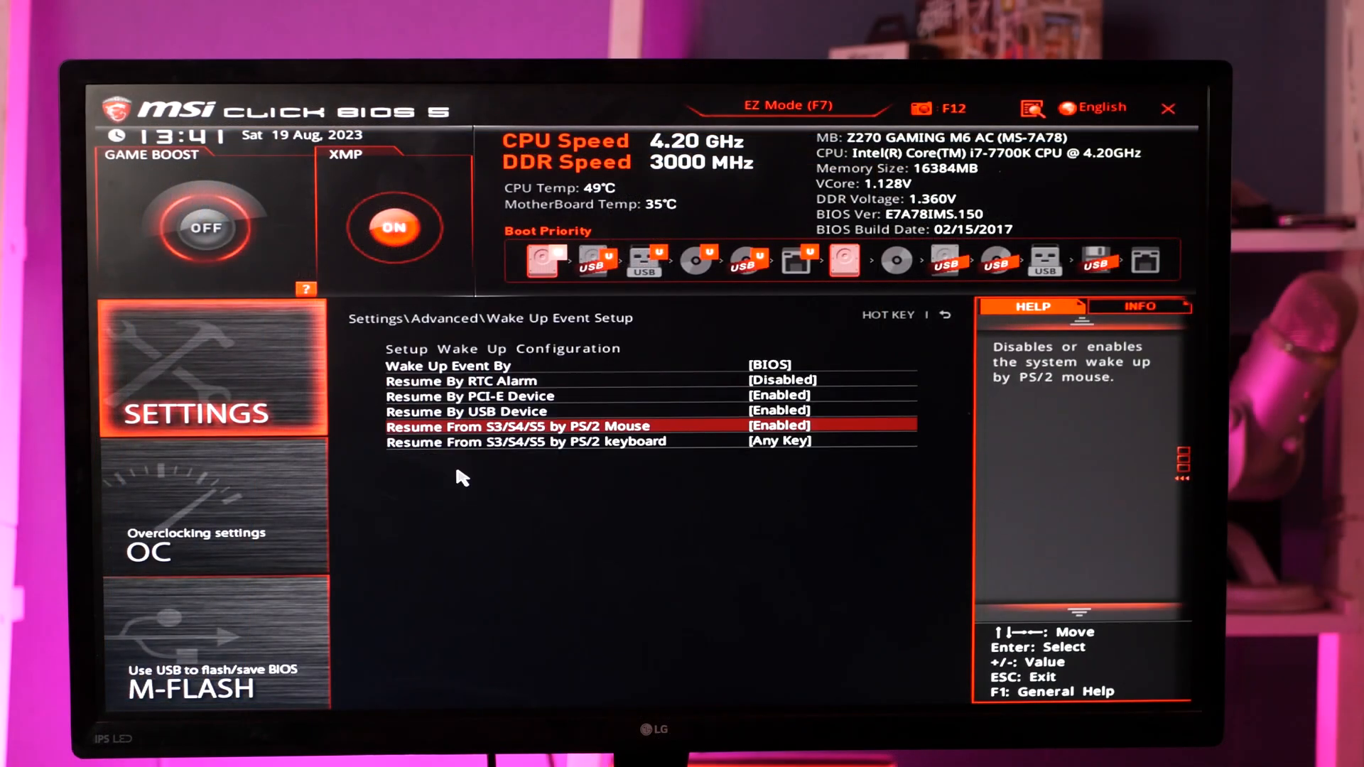
- Save the PCI-E, USB and PS/2 wake-up settings and exit MSI Click BIOS to Windows
key(Up)
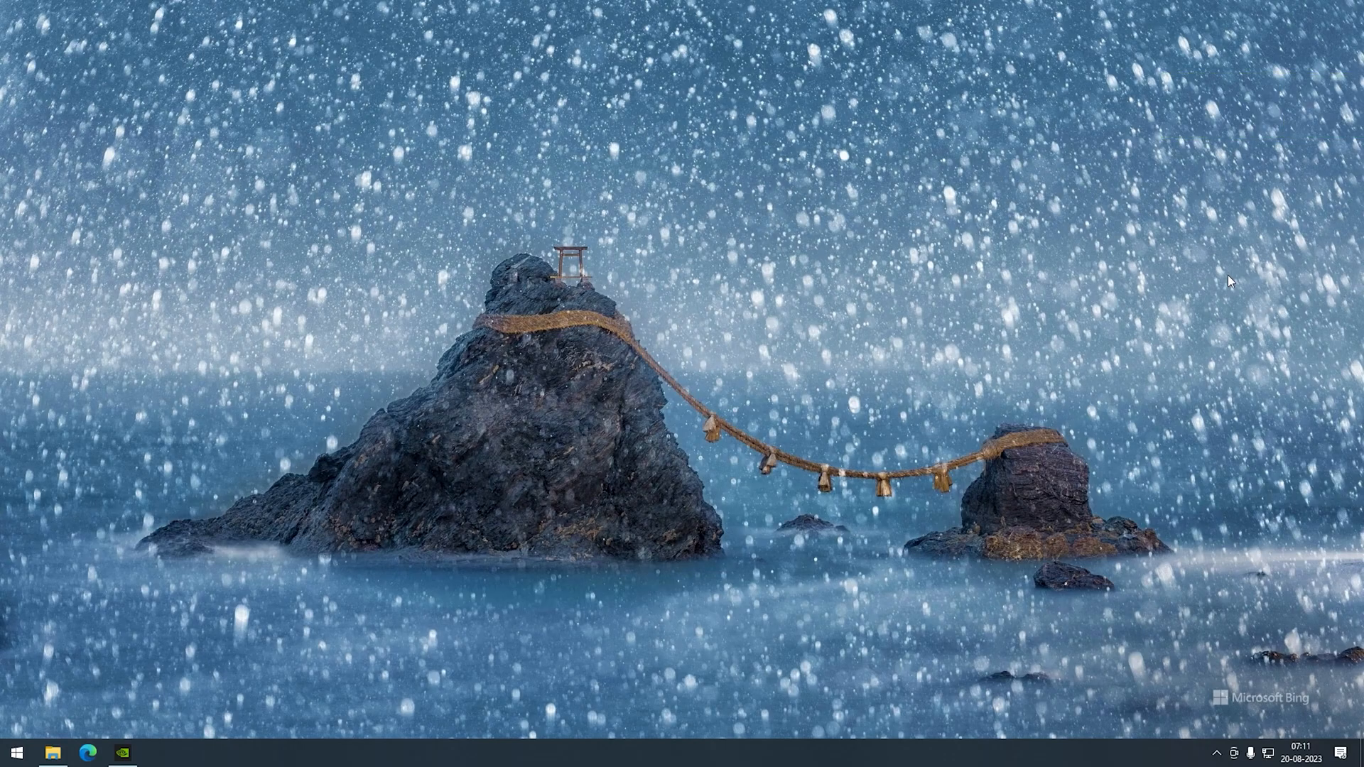
mouse_move(242, 522)
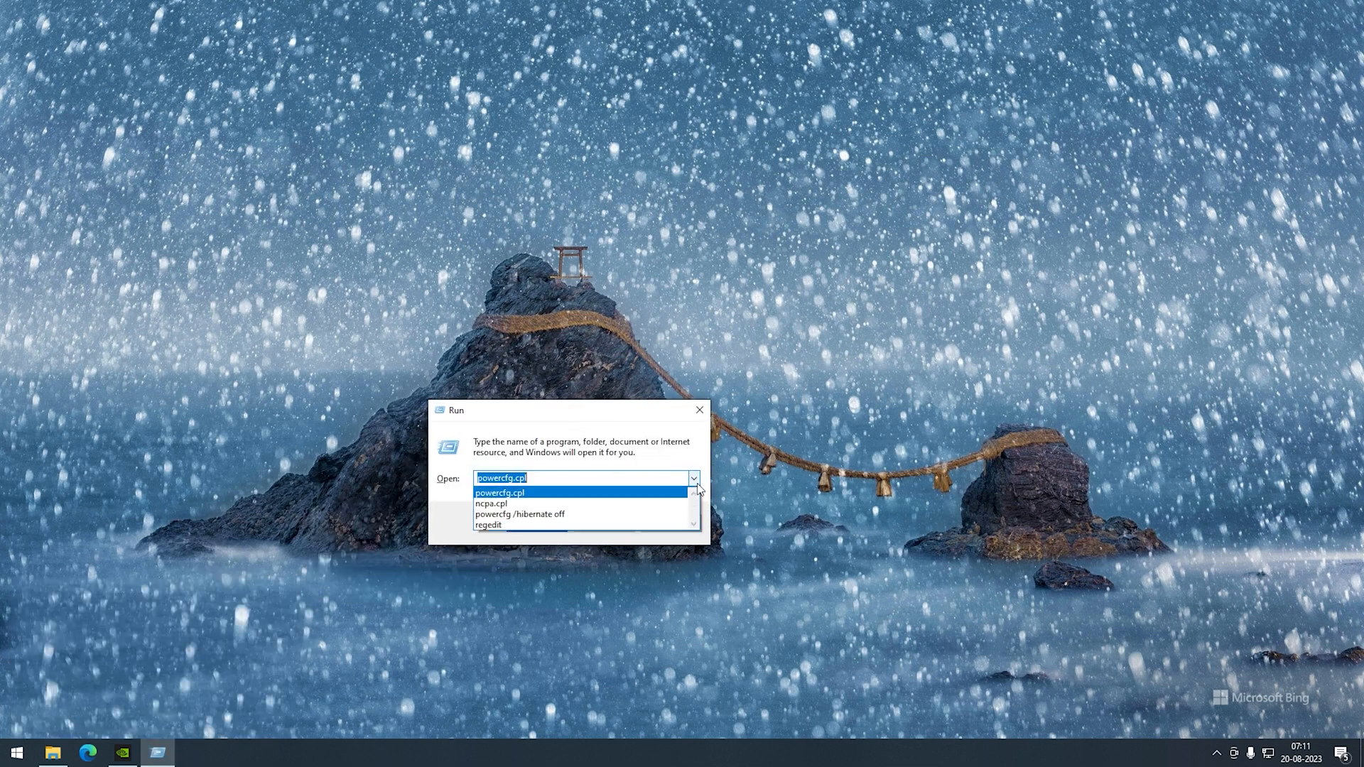
- Run ncpa.cpl from Run history and open the Ethernet connection's Properties
click(492, 504)
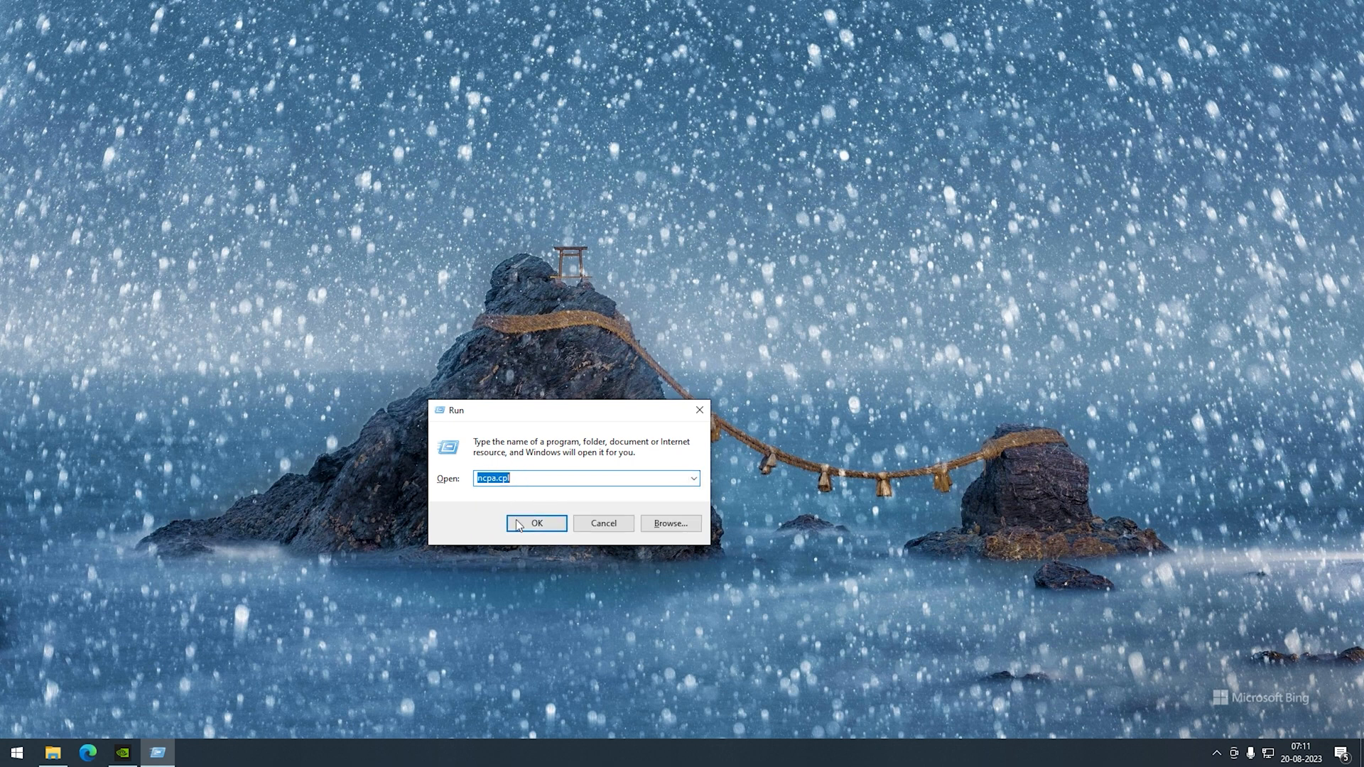
click(536, 523)
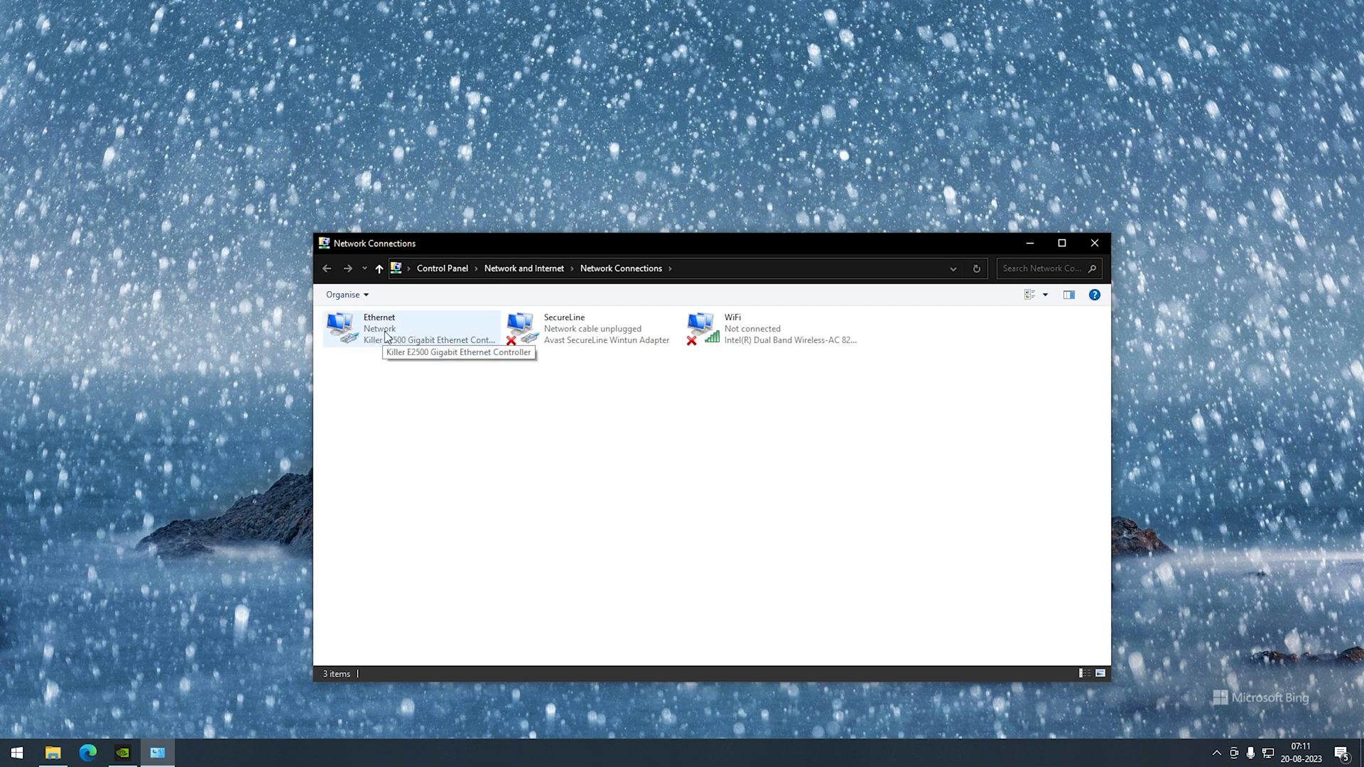
right_click(378, 328)
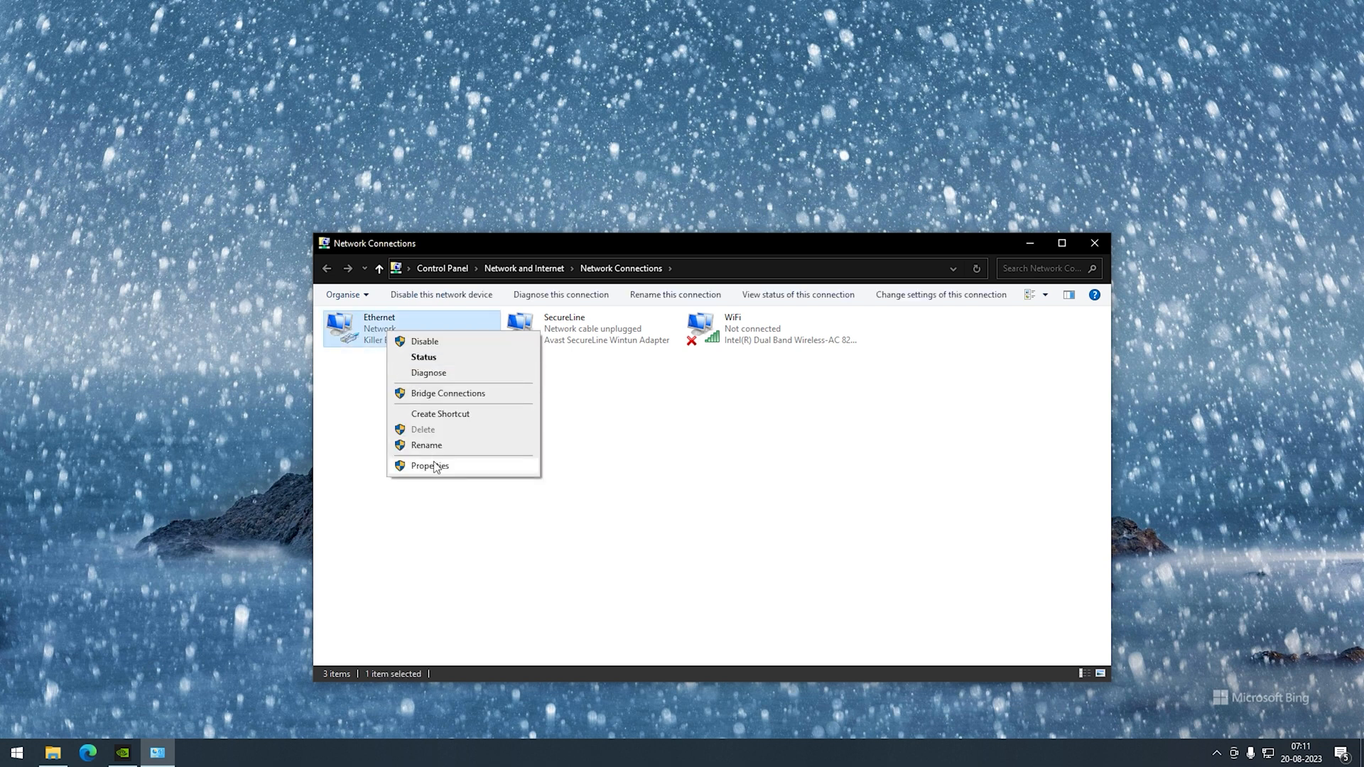
click(429, 465)
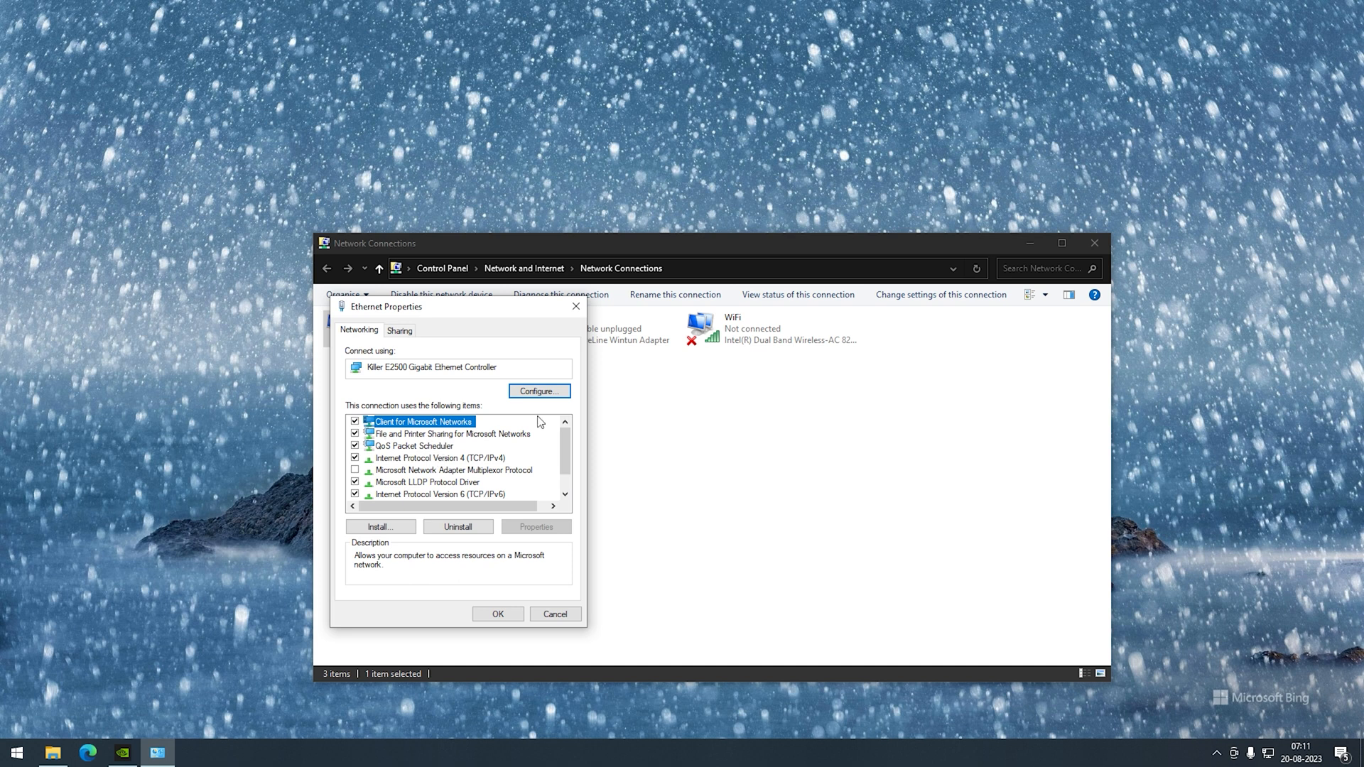
- Disable Energy Efficient Ethernet, enable Shutdown Wake Up and Wake on magic packet, then apply
click(537, 390)
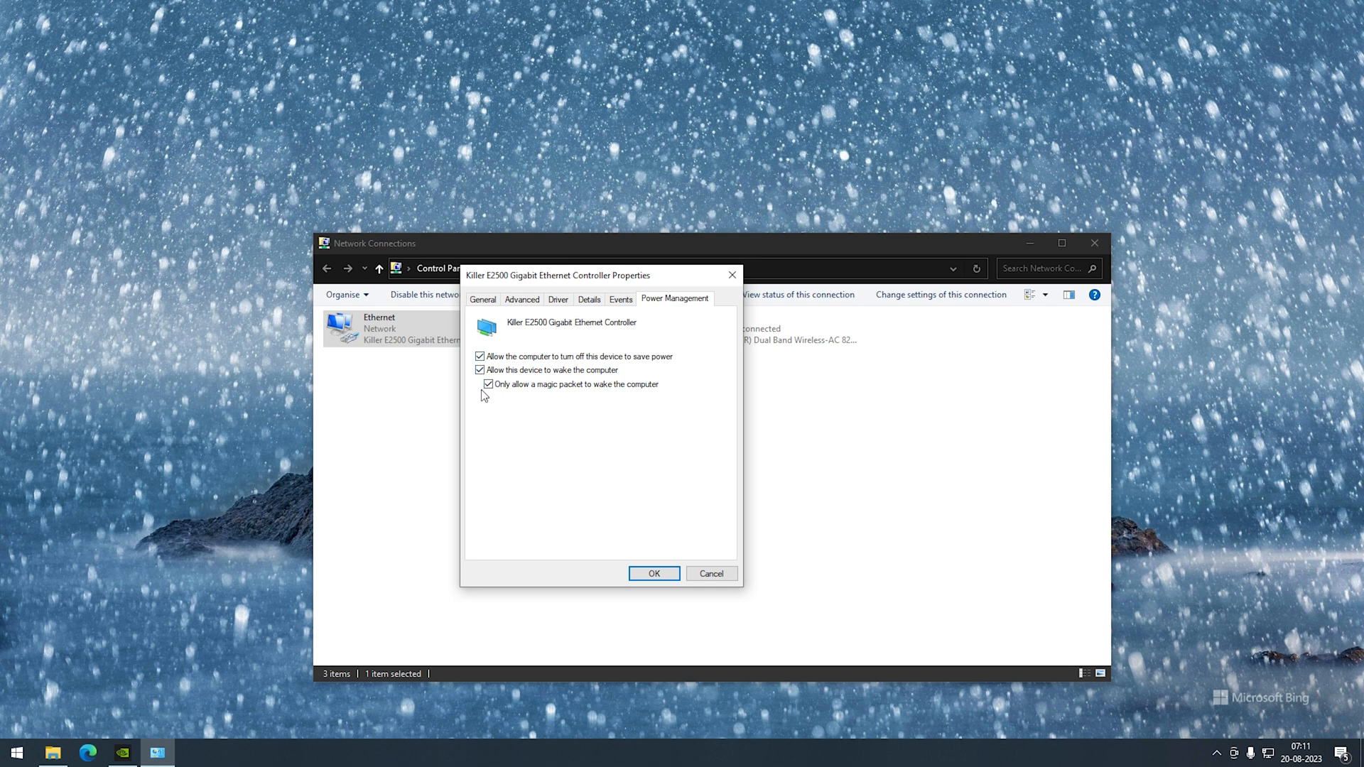
mouse_move(588, 396)
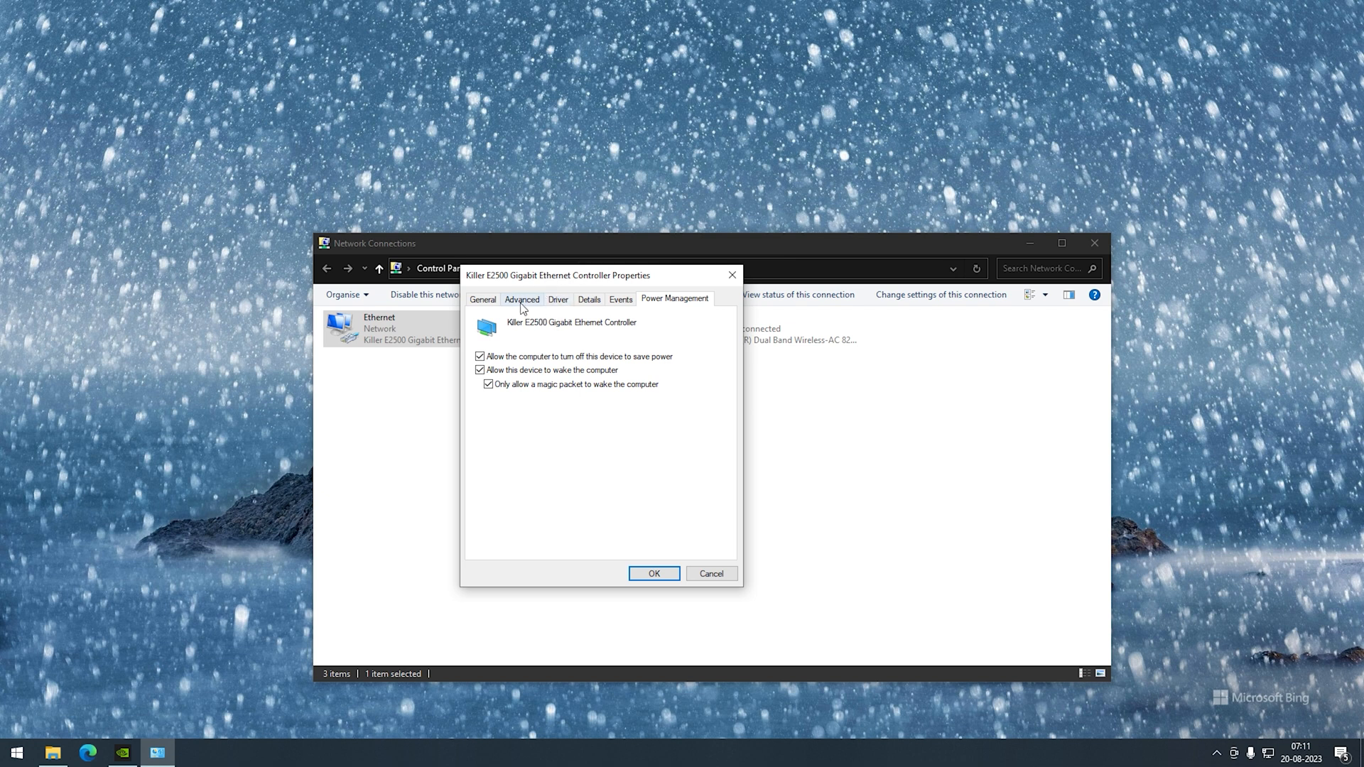
click(522, 299)
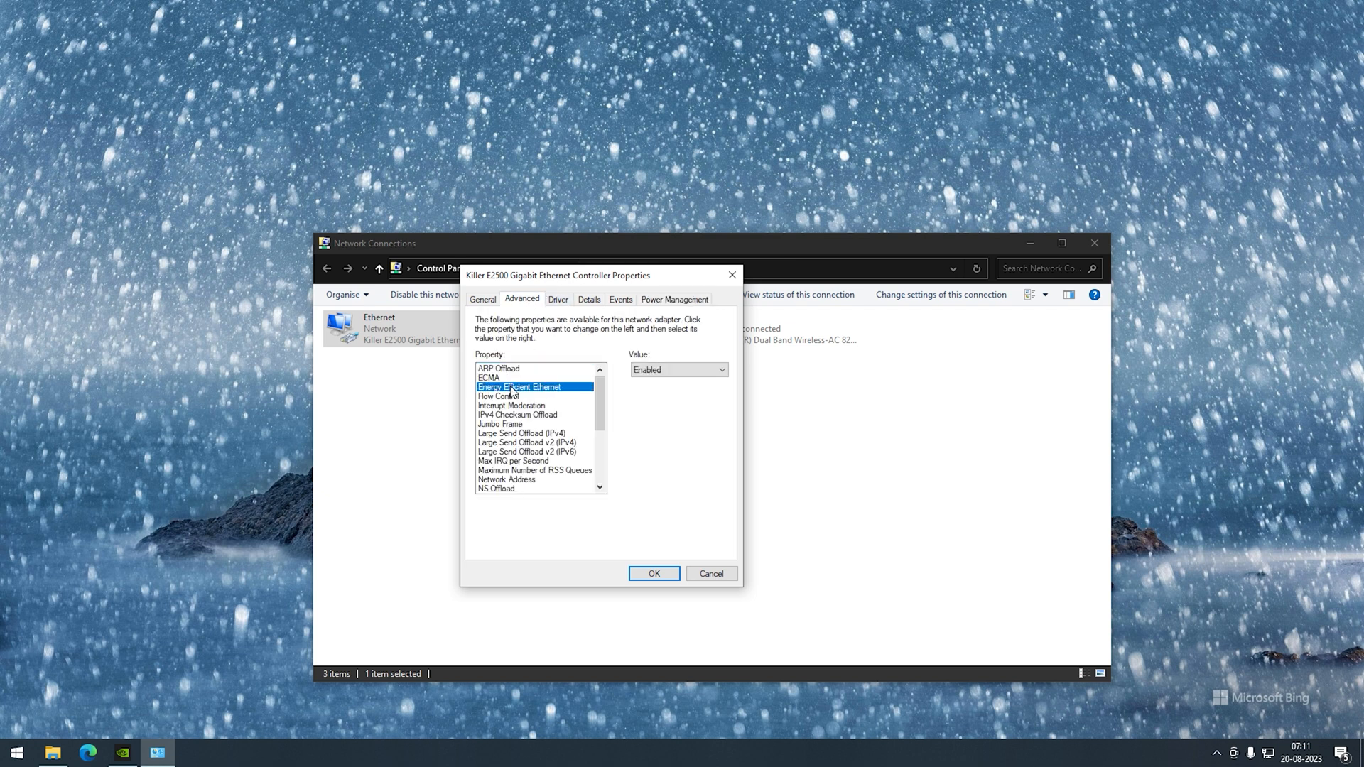
click(678, 368)
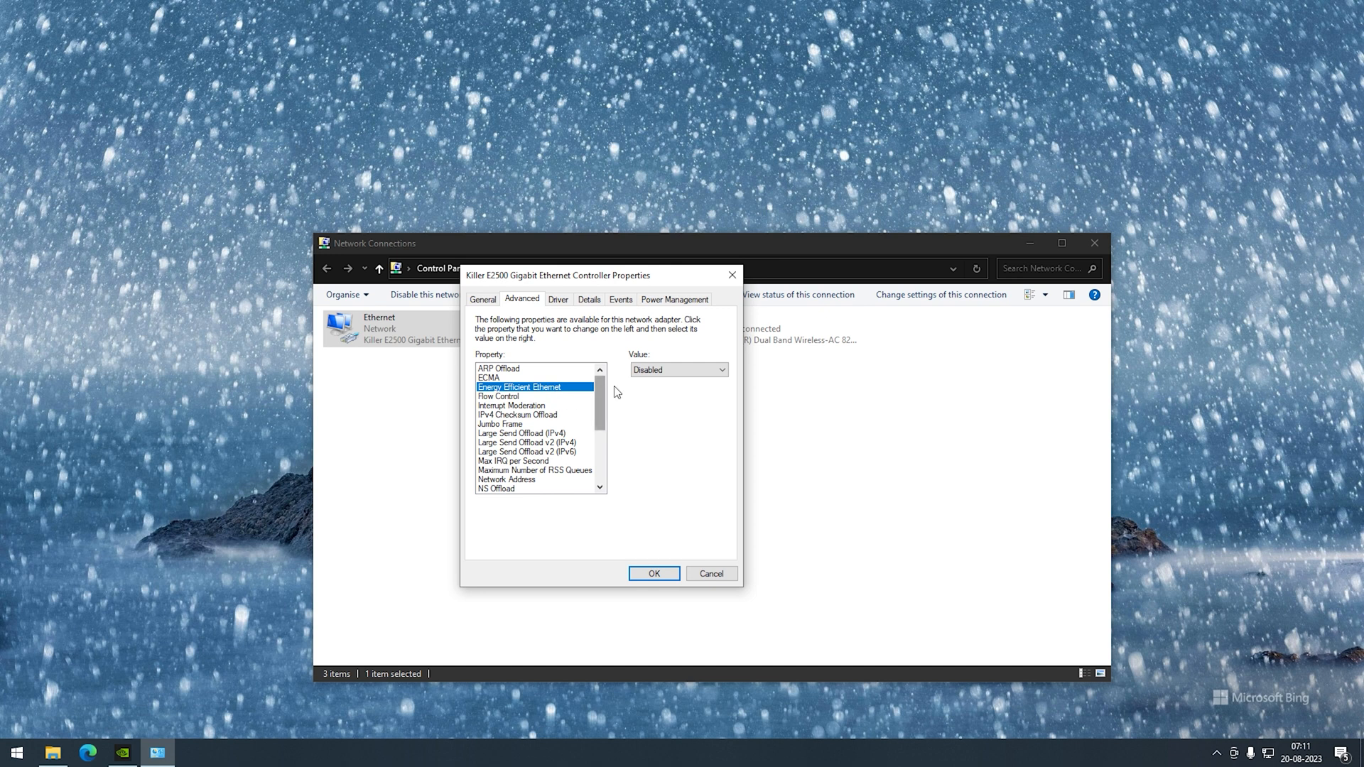
scroll(down, 3)
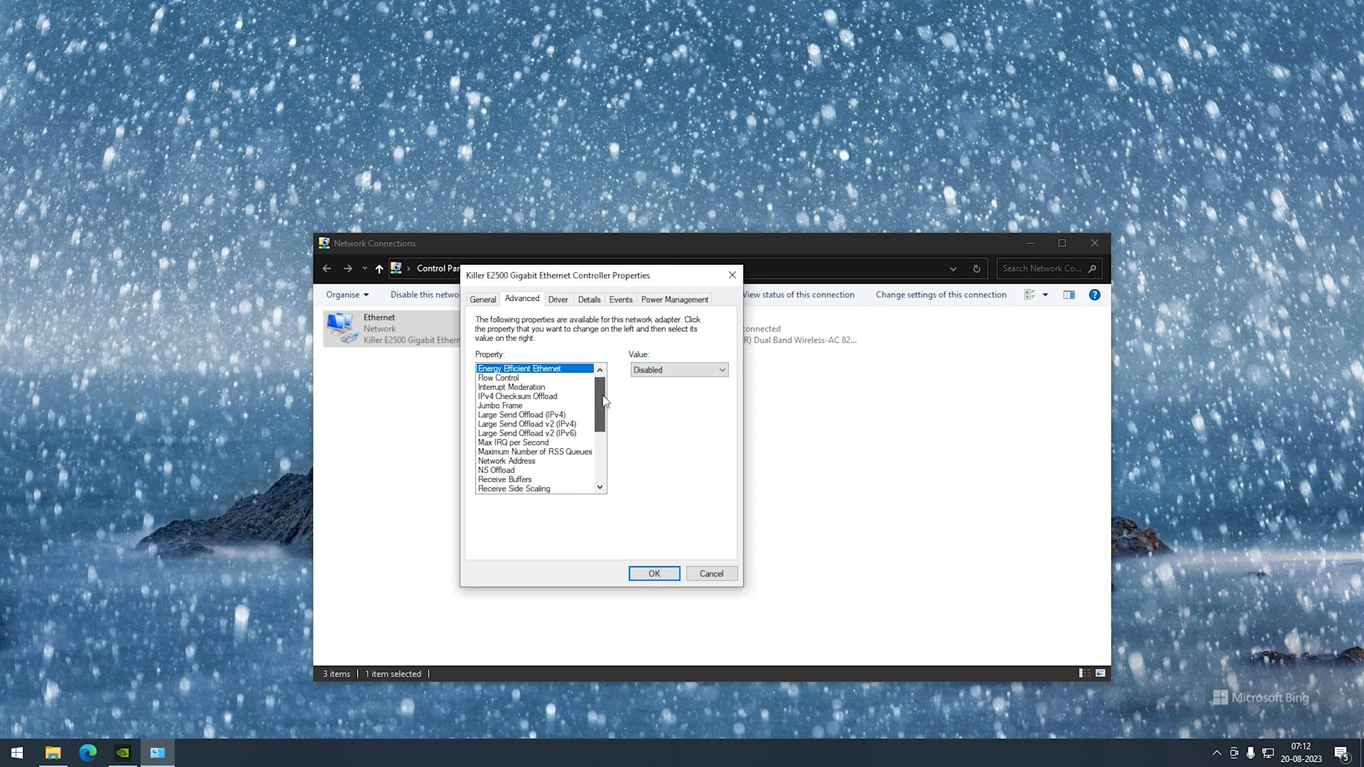
click(512, 423)
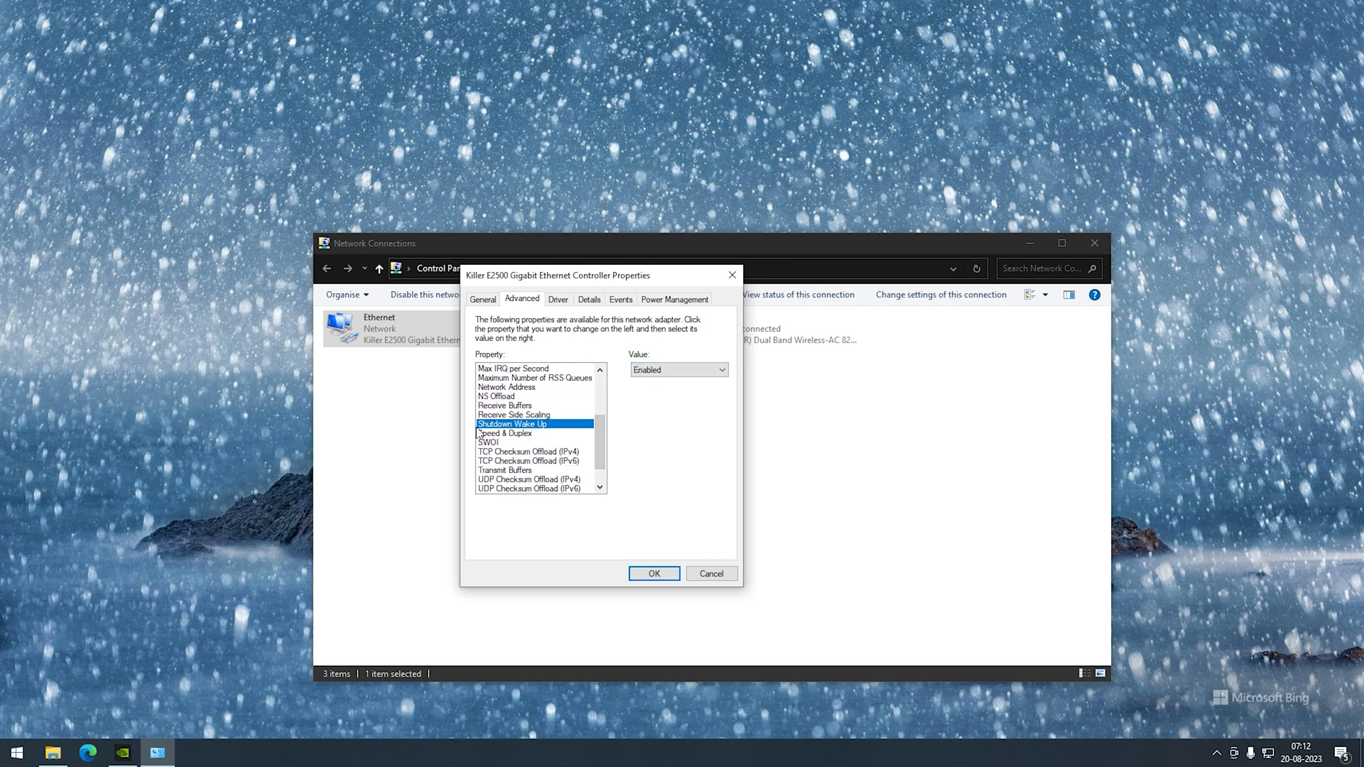
scroll(down, 3)
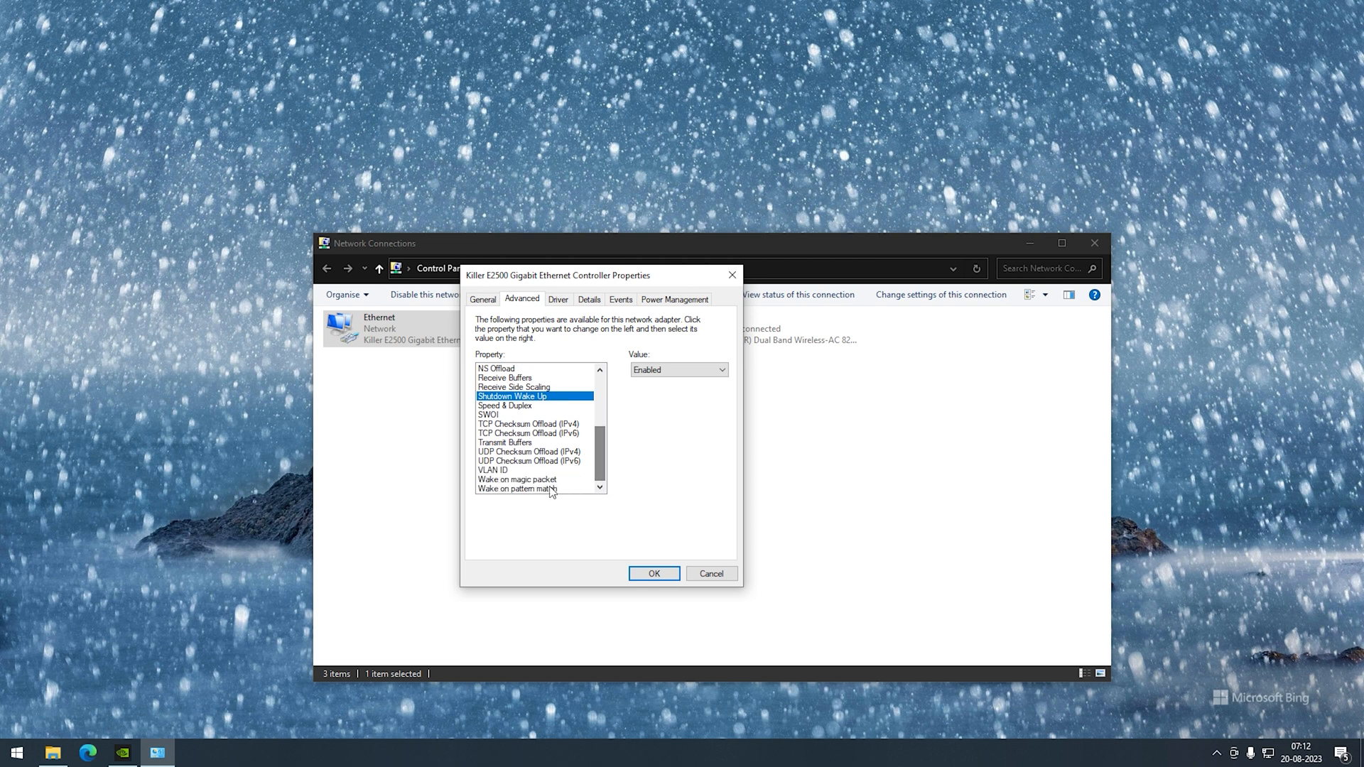
click(516, 480)
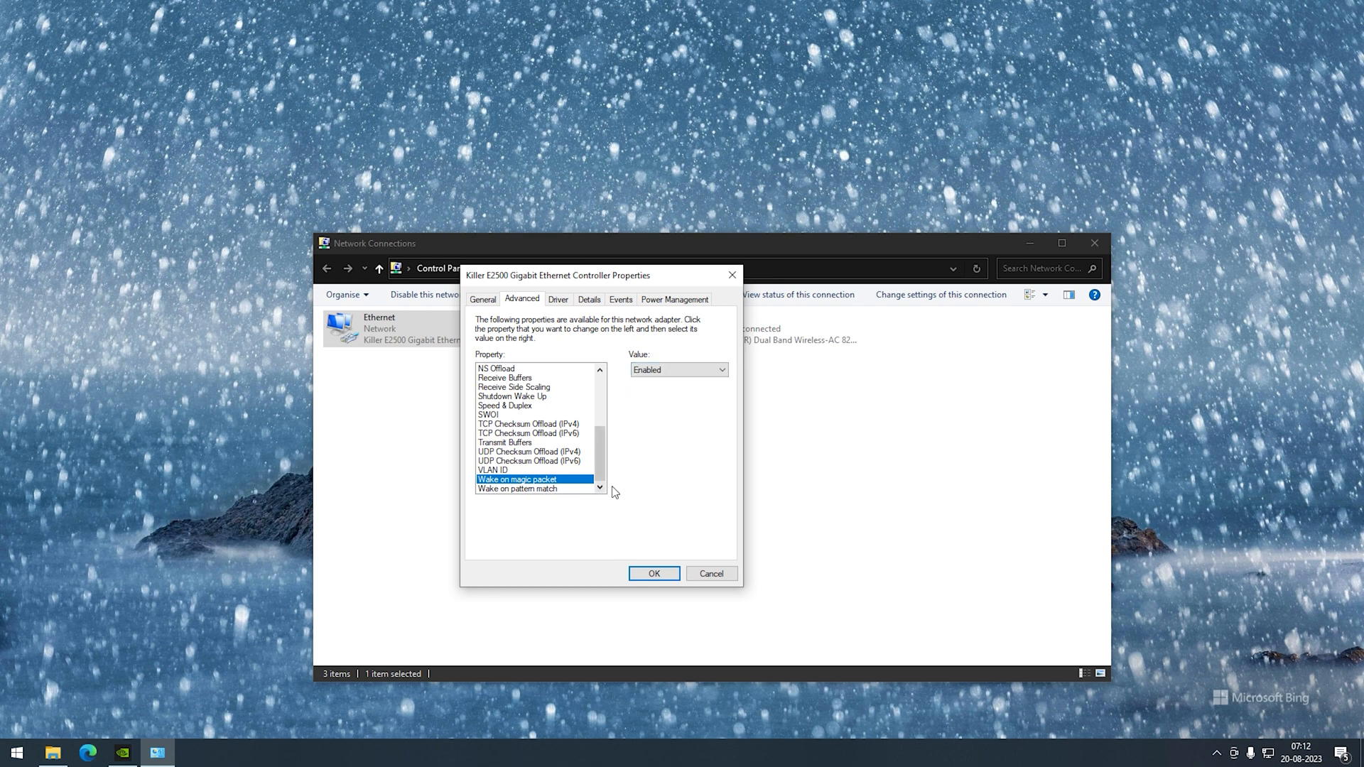
click(653, 573)
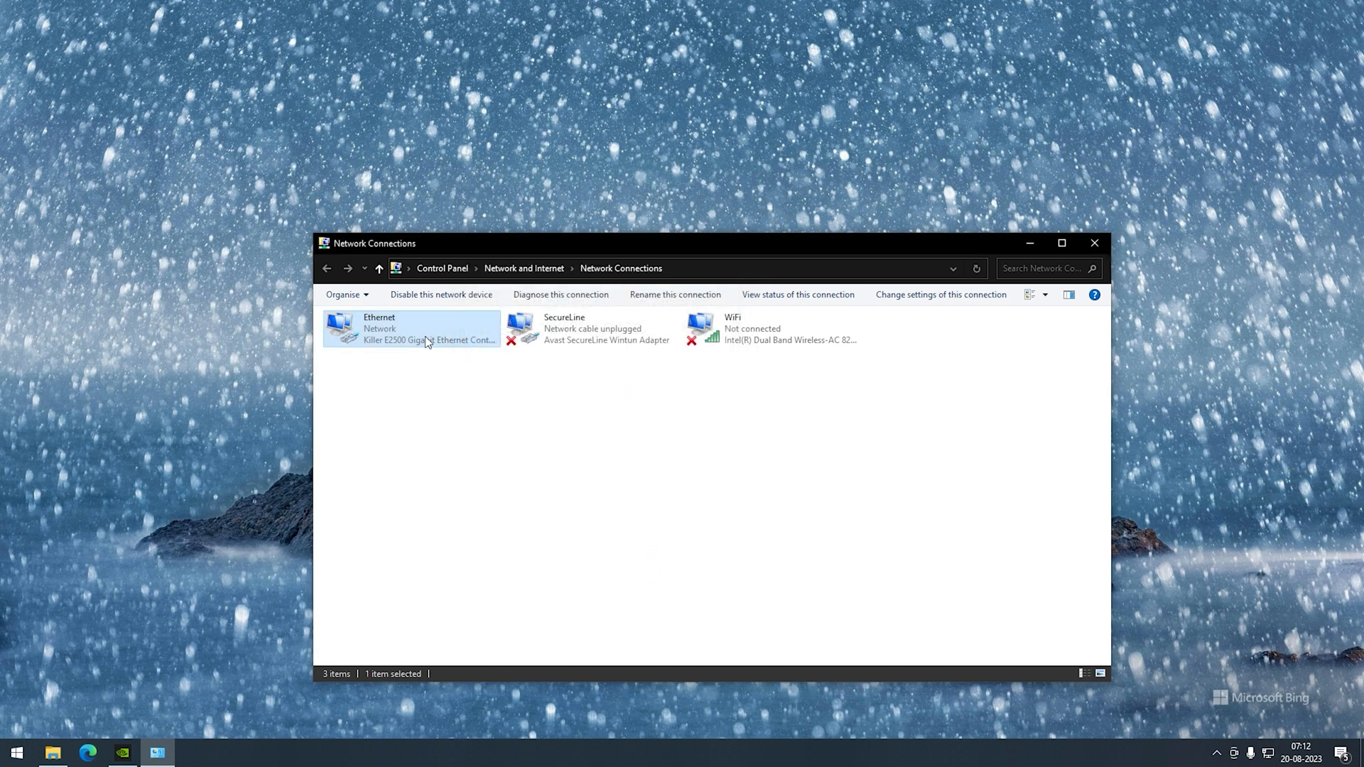
- Disable NetBIOS over TCP/IP in the Ethernet connection's advanced IPv4 WINS settings
double_click(414, 329)
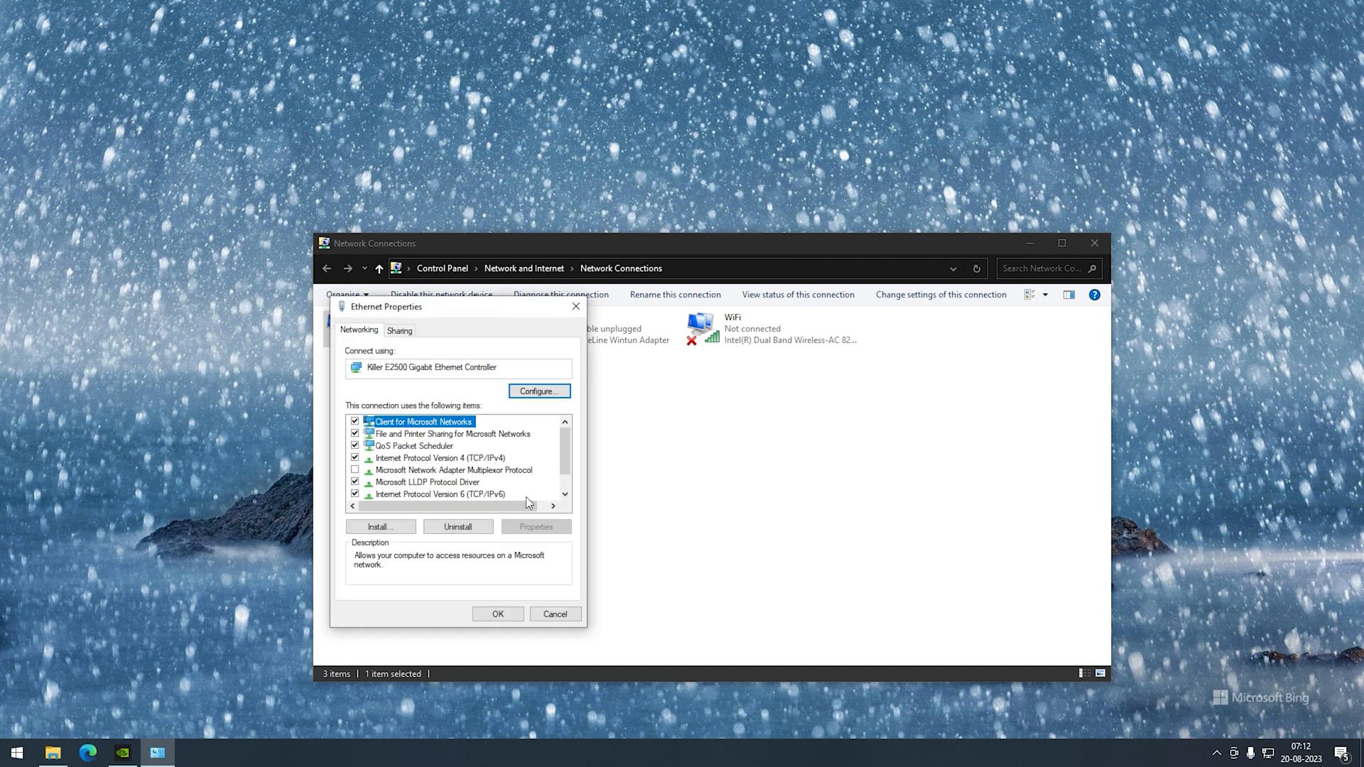
mouse_move(396, 468)
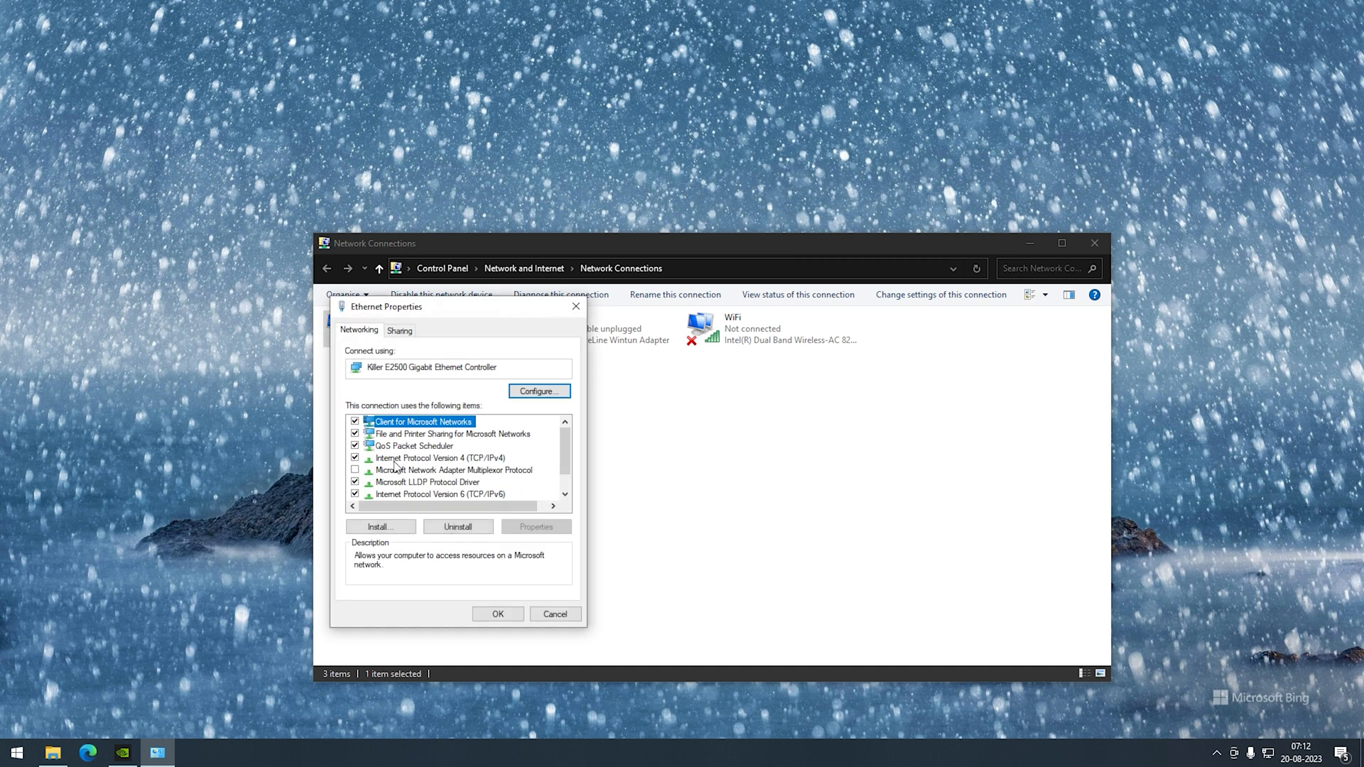
click(439, 457)
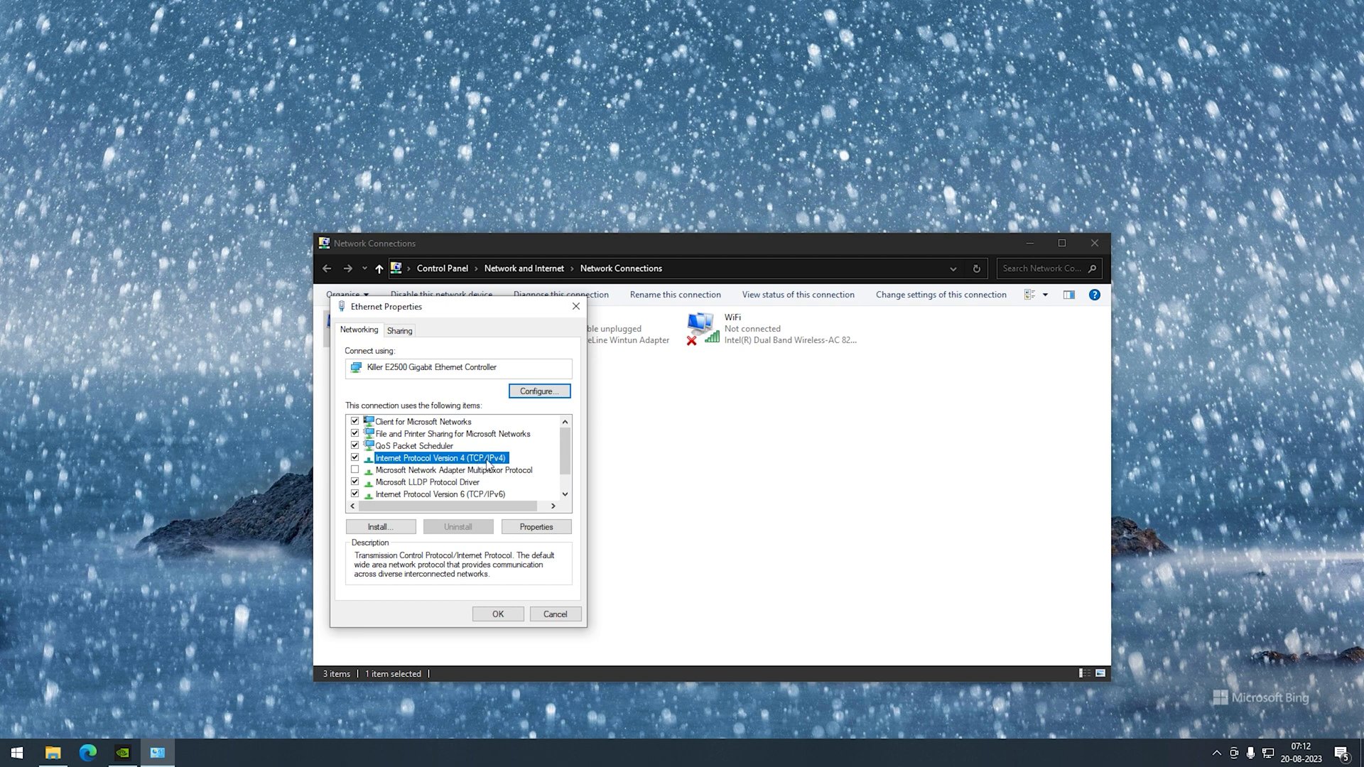
click(536, 526)
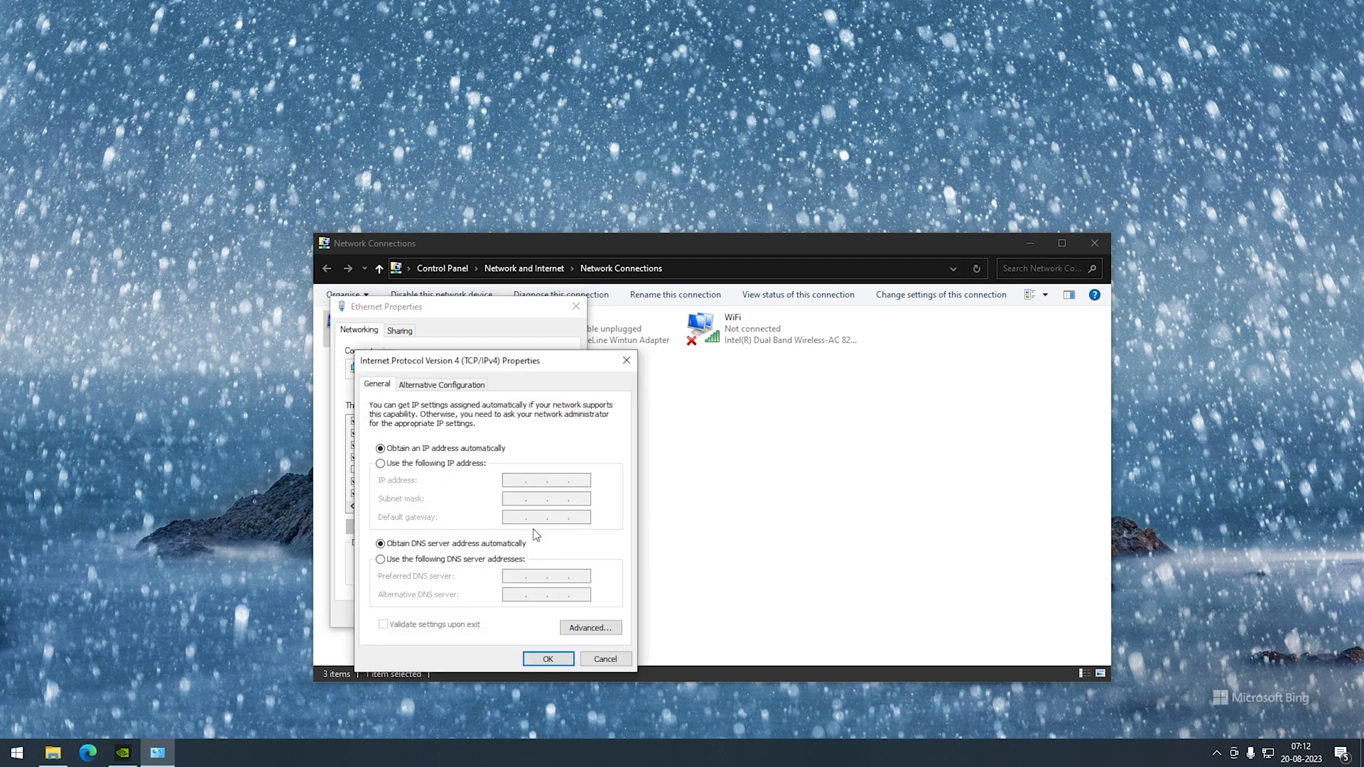
click(589, 627)
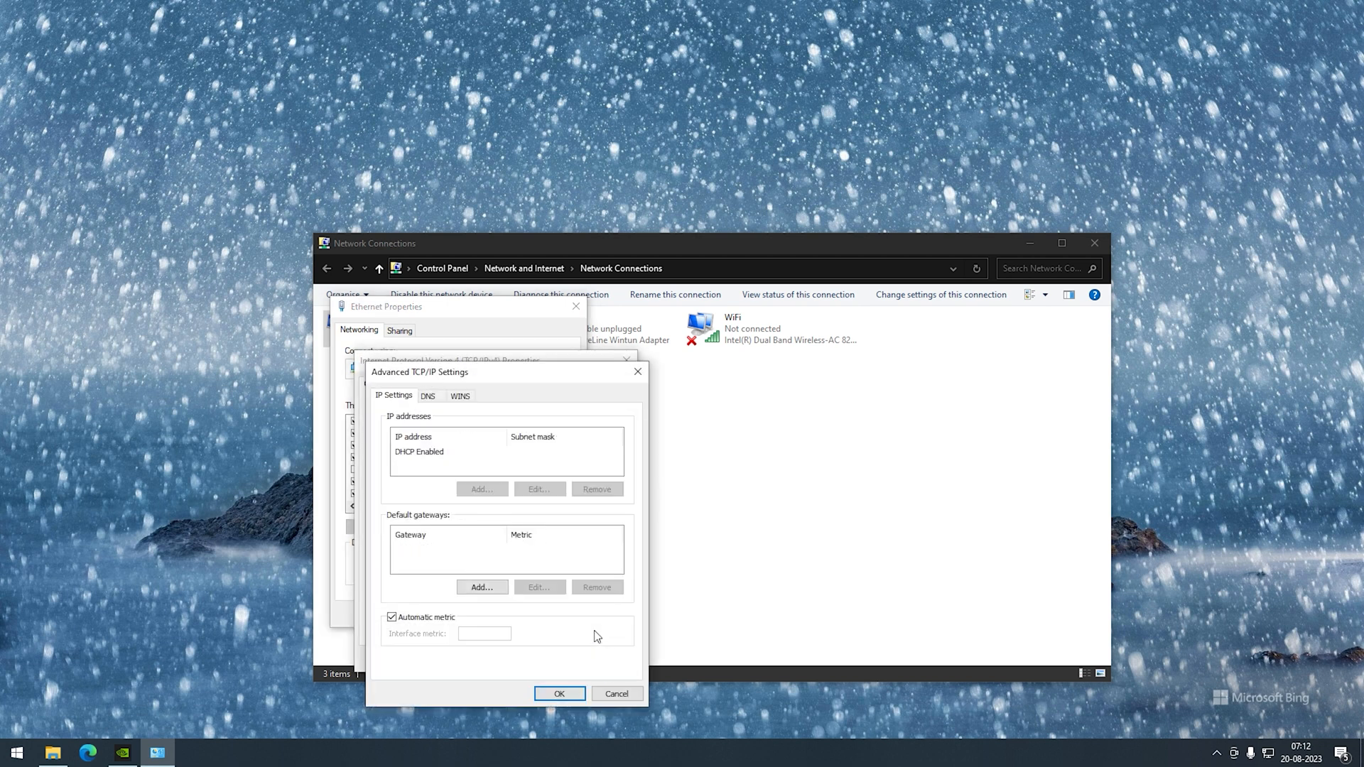
click(461, 395)
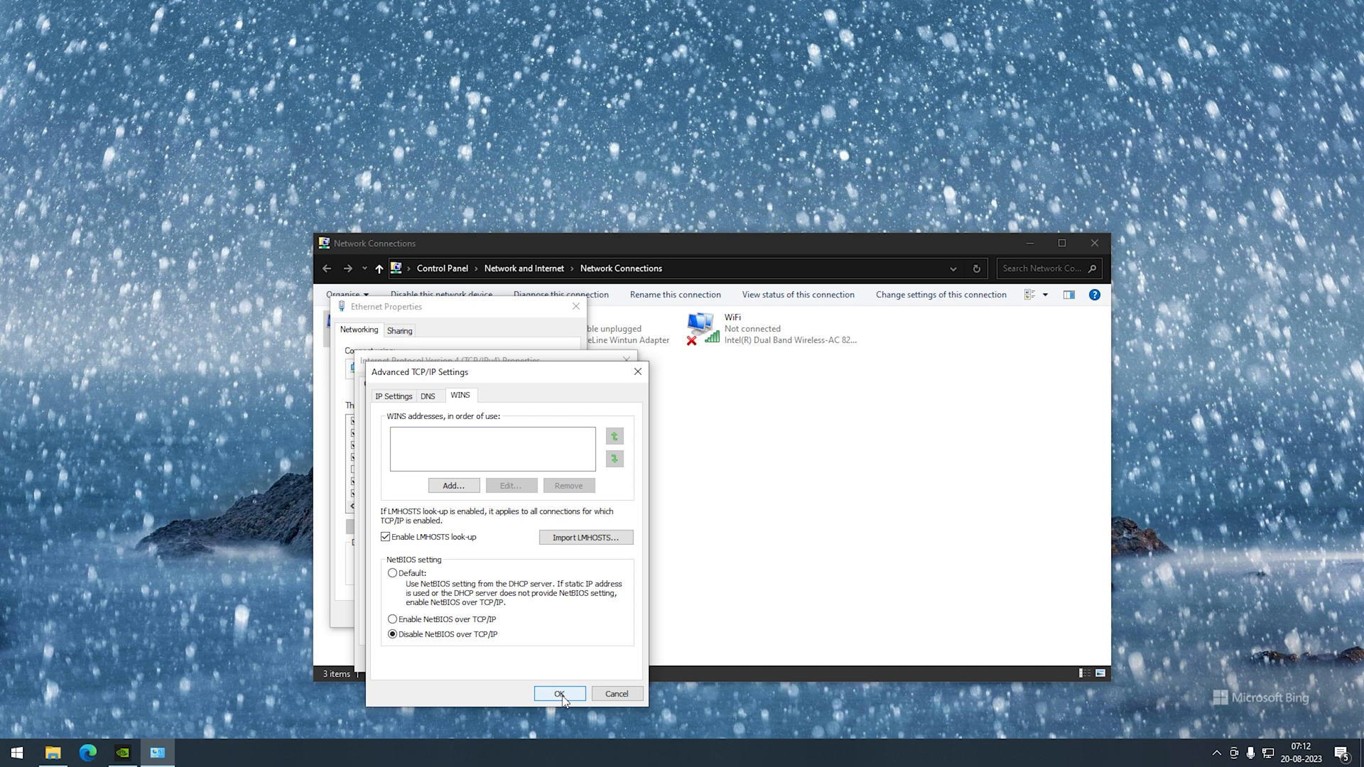
click(559, 693)
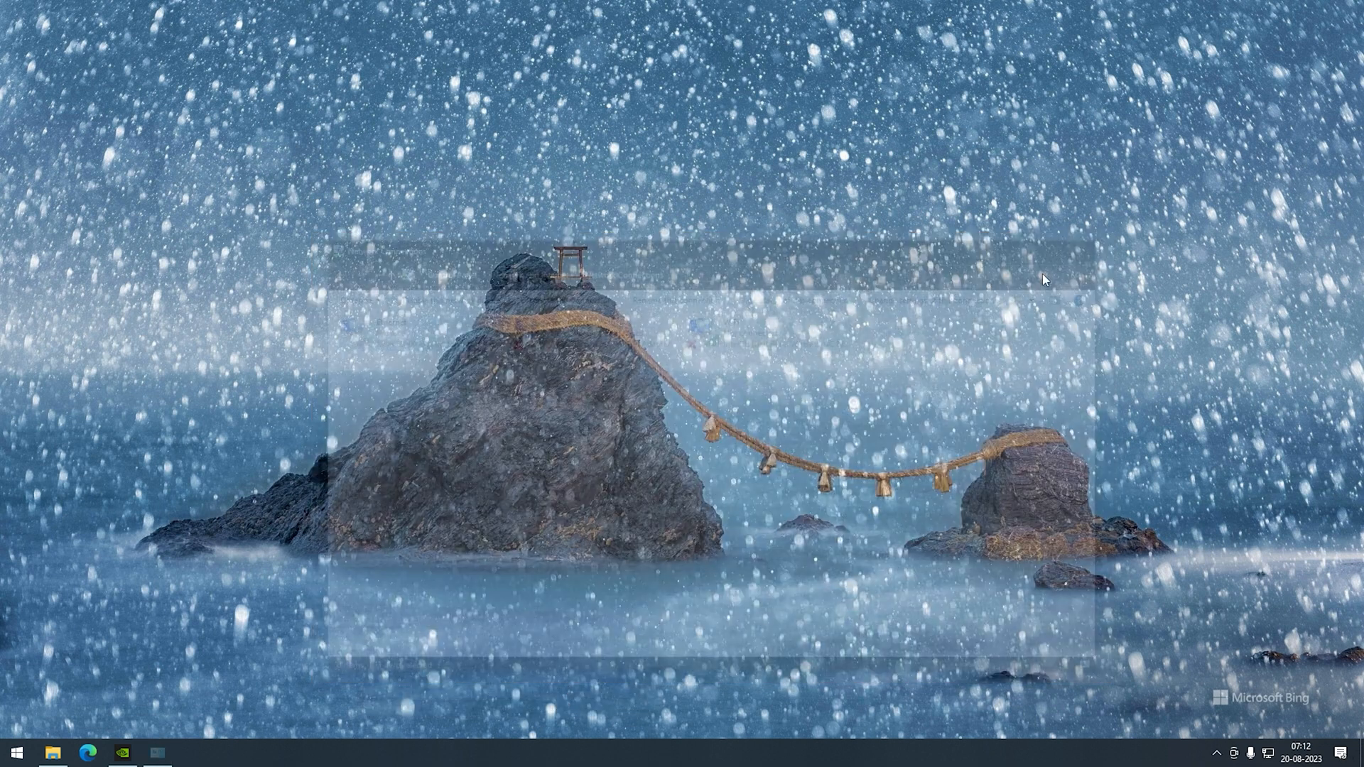
- Launch Power Options by running powercfg.cpl from the Run dialog
click(16, 752)
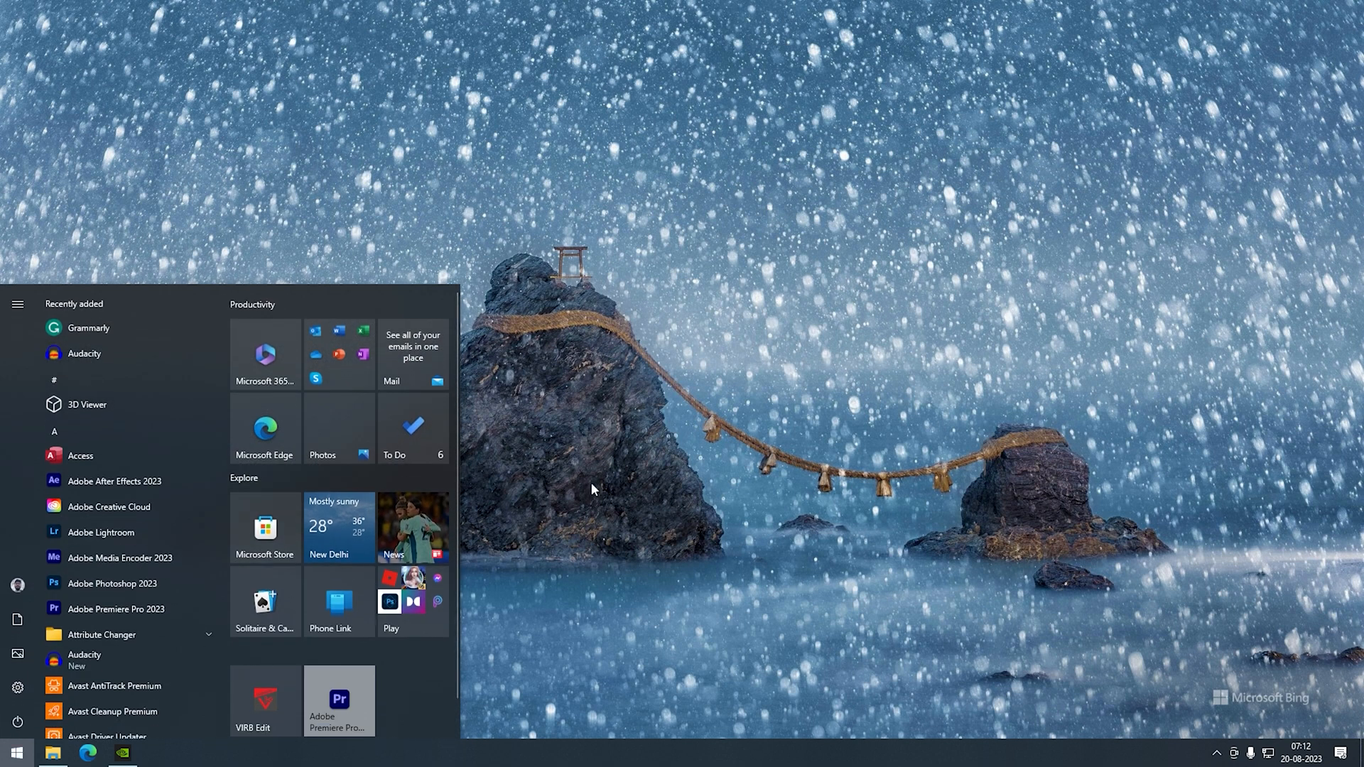
click(16, 751)
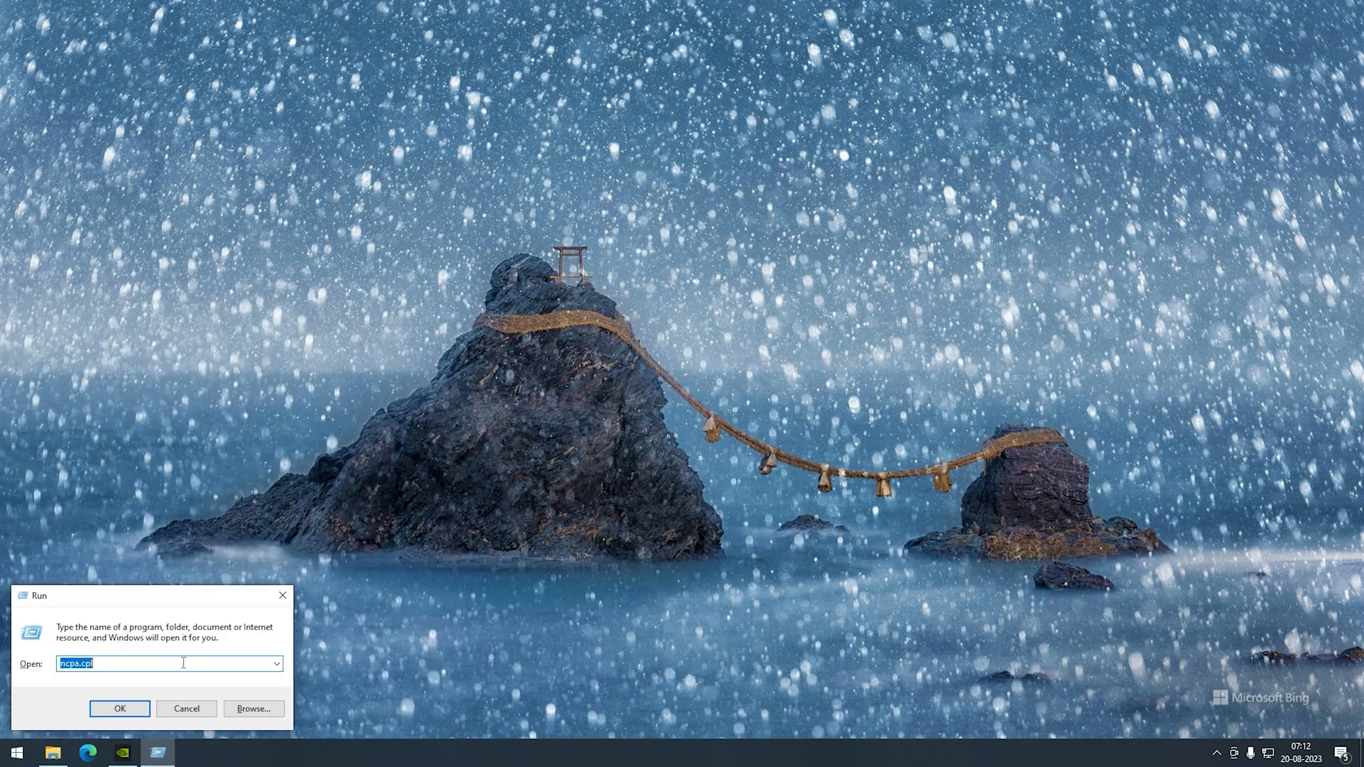
text(powercfg.cpl)
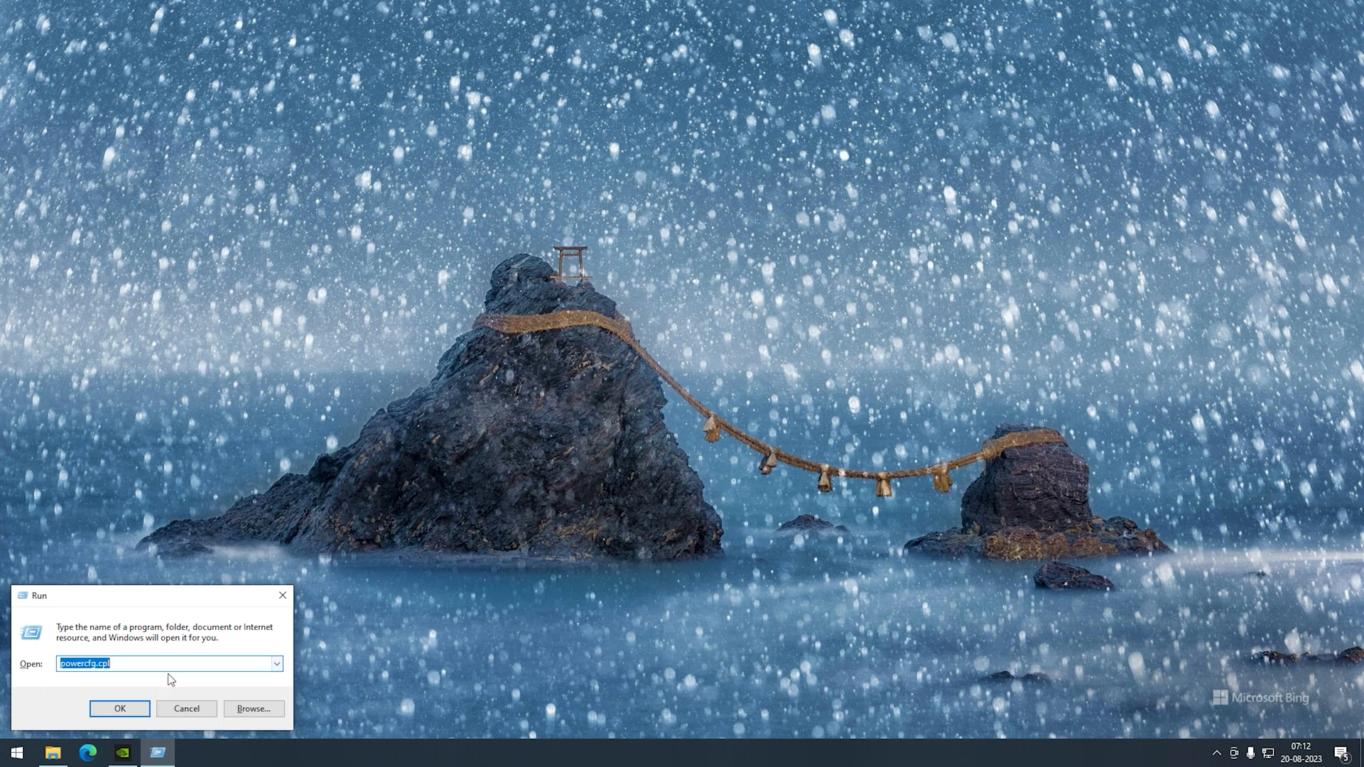
drag(38, 596, 499, 401)
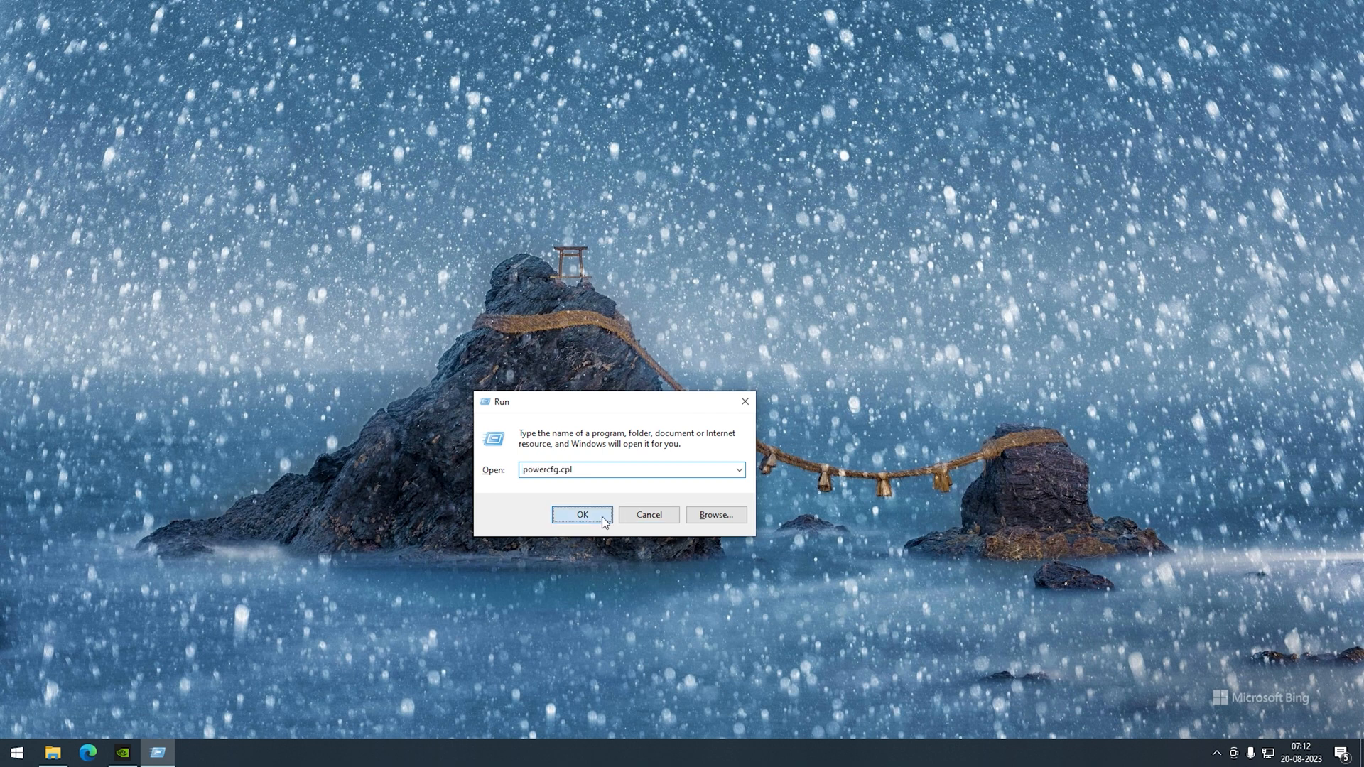
click(581, 515)
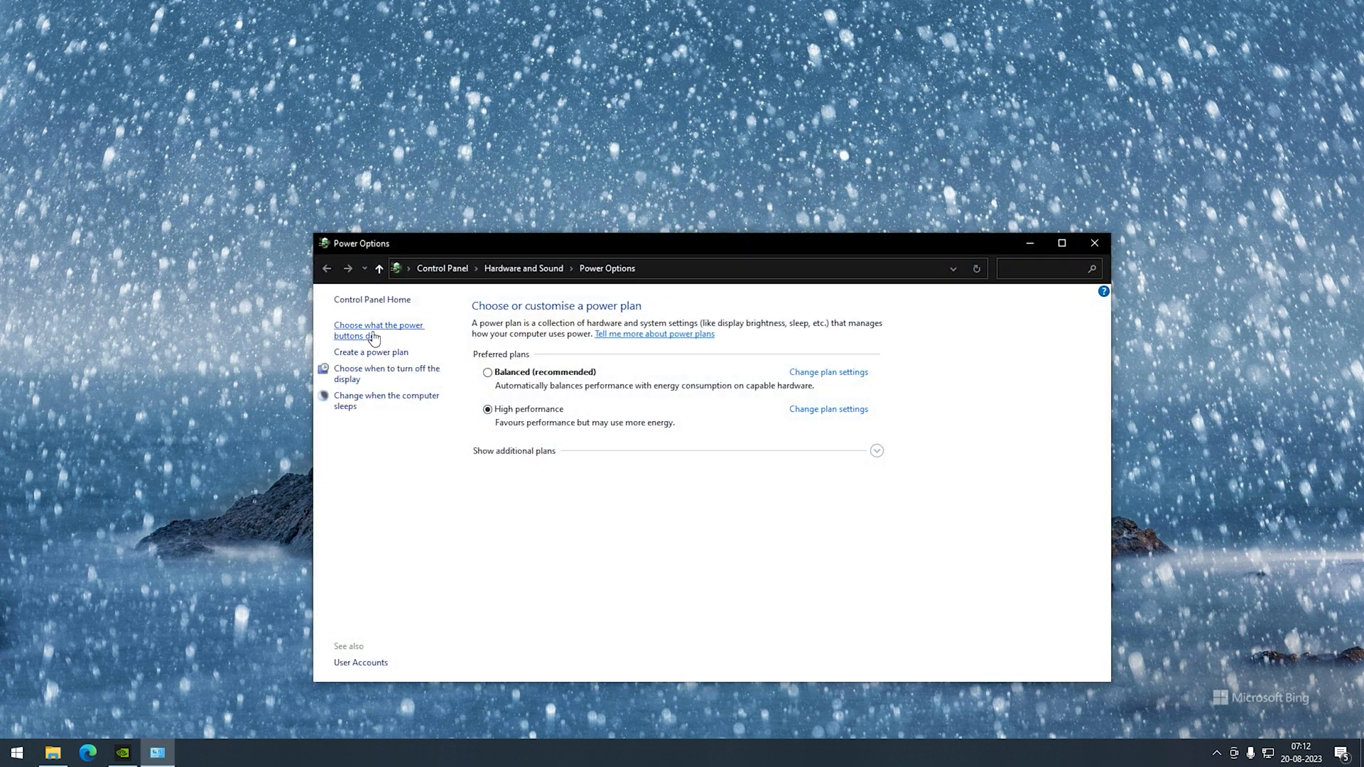
- Show Sleep in the power menu, turn off fast start-up, and save the changes
click(379, 331)
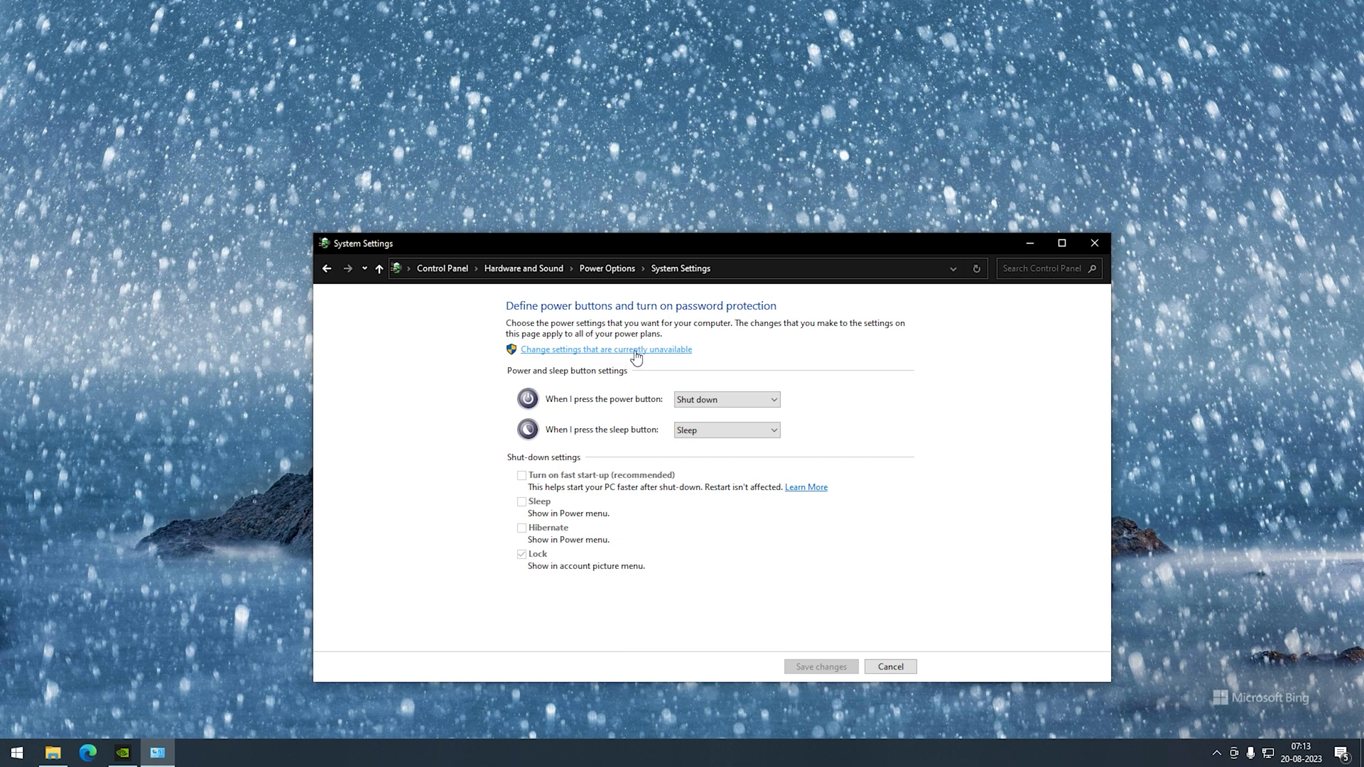
click(605, 348)
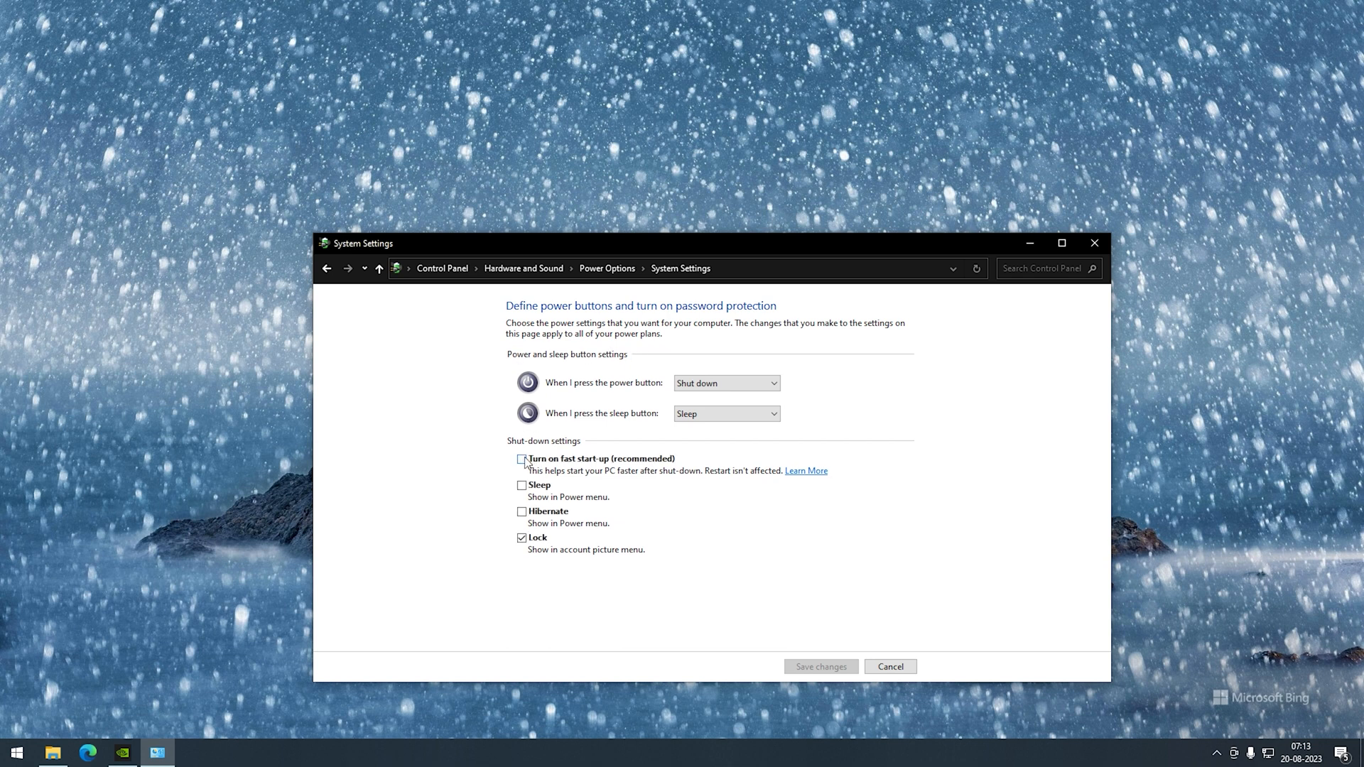
click(522, 484)
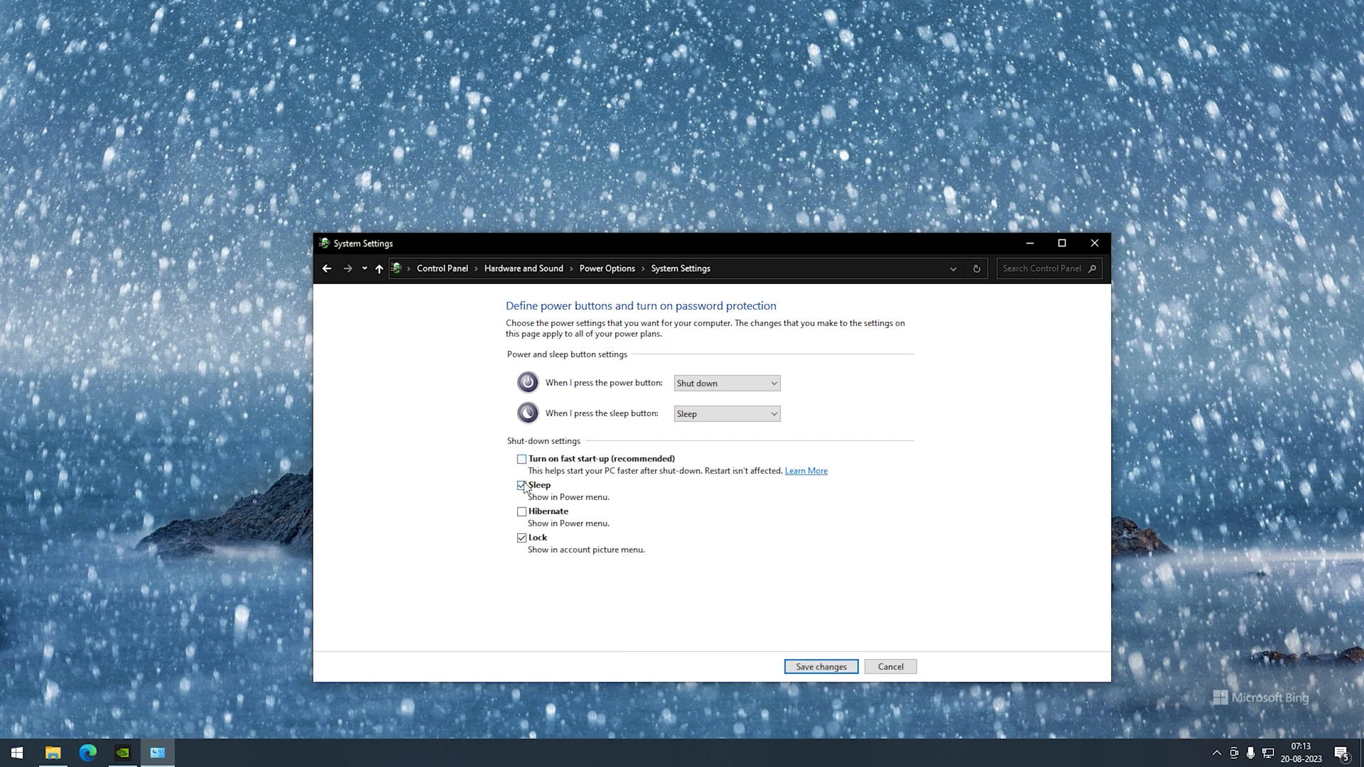
click(819, 667)
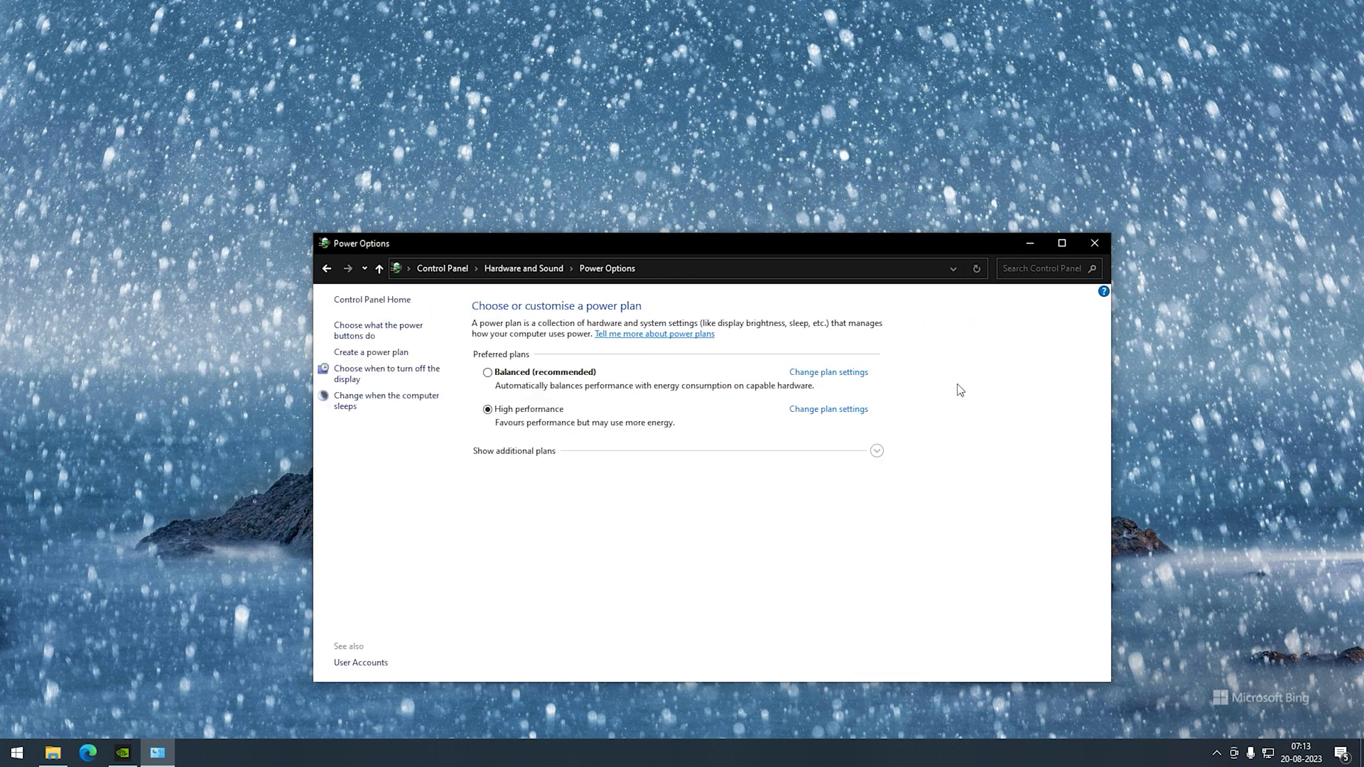
- Close the Power Options window
click(1093, 243)
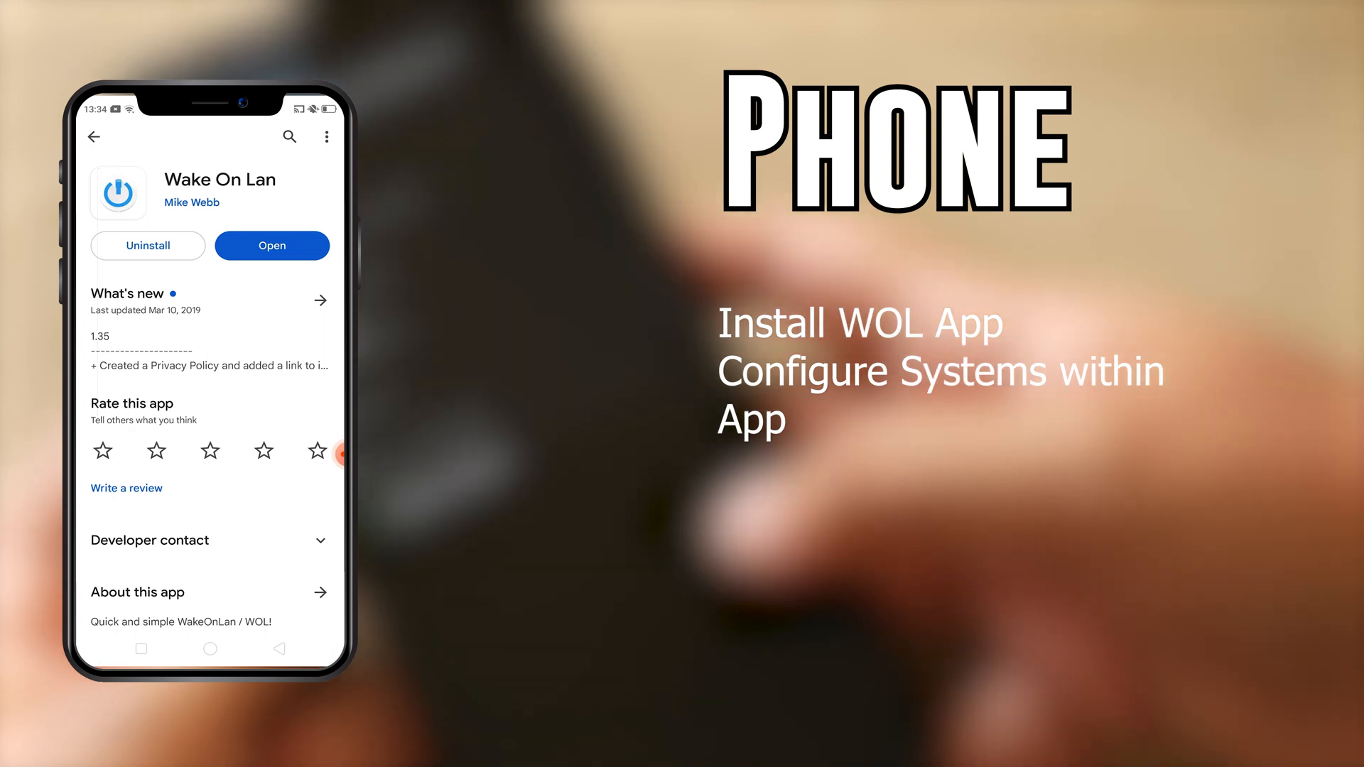
- Launch the Wake On Lan app from its Play Store page
click(272, 245)
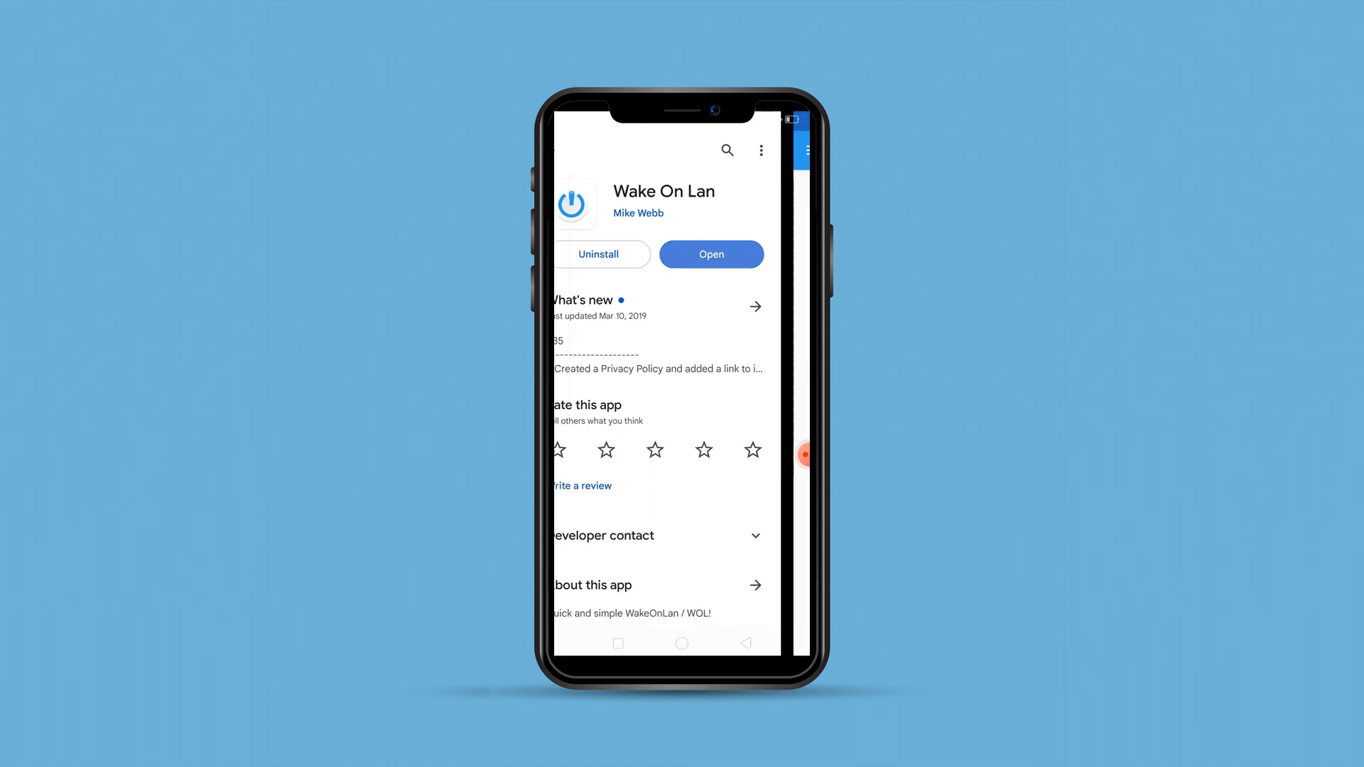
click(711, 254)
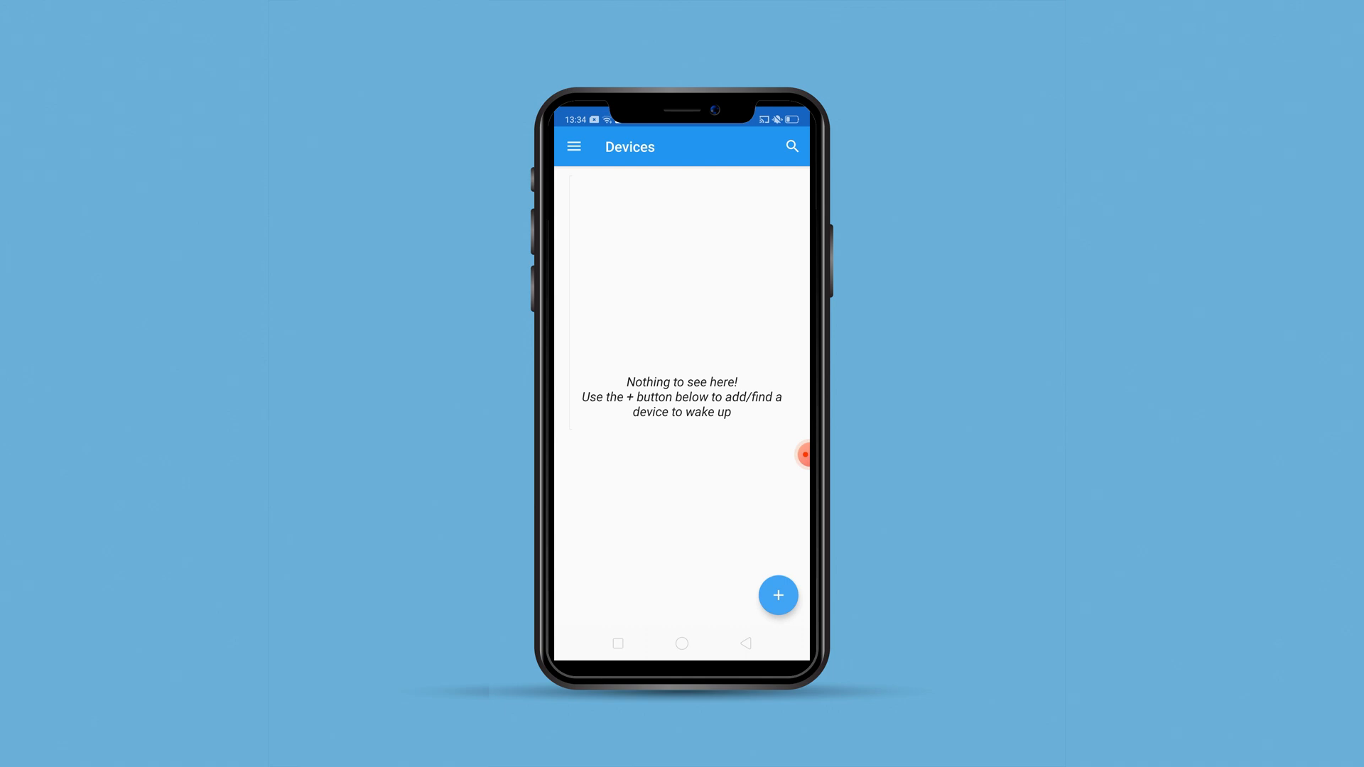
- Add the discovered laptop as a bookmarked device nicknamed 'laptop'
click(778, 595)
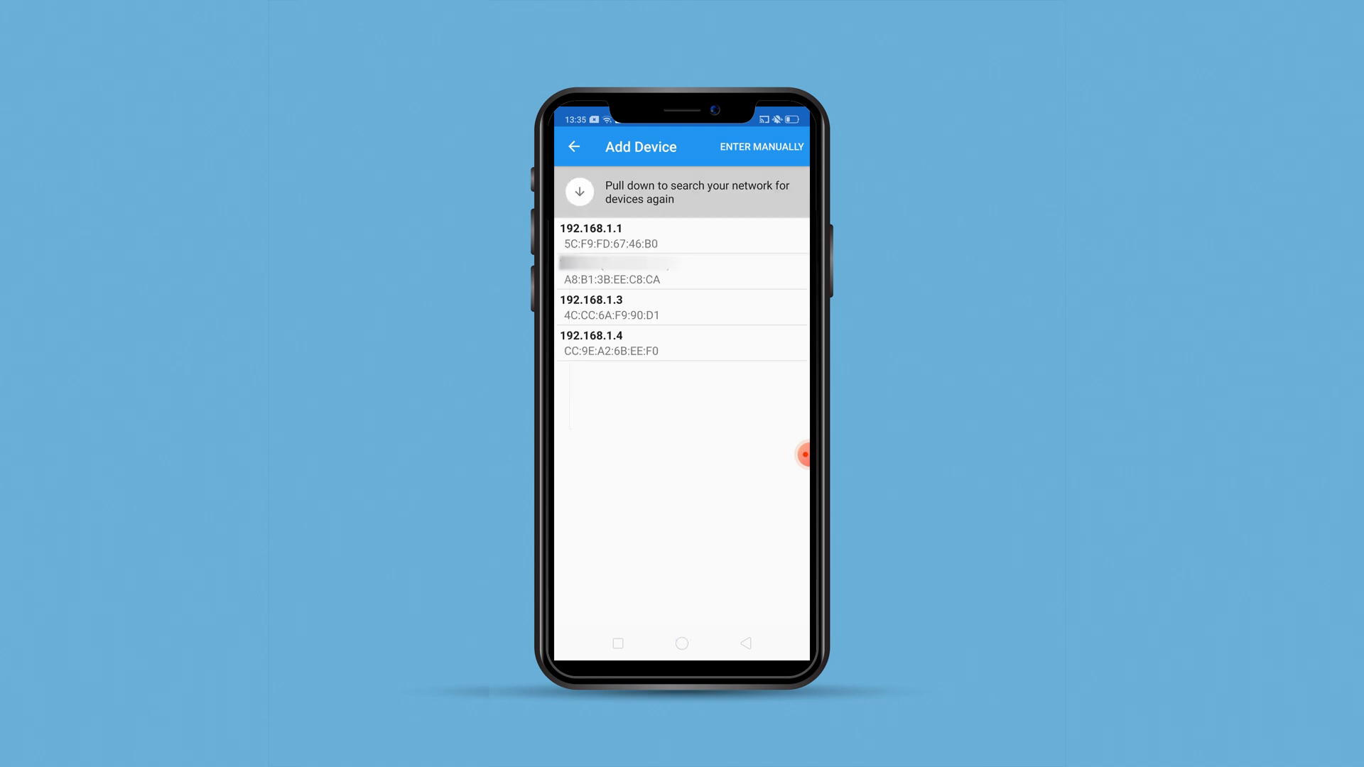
click(682, 271)
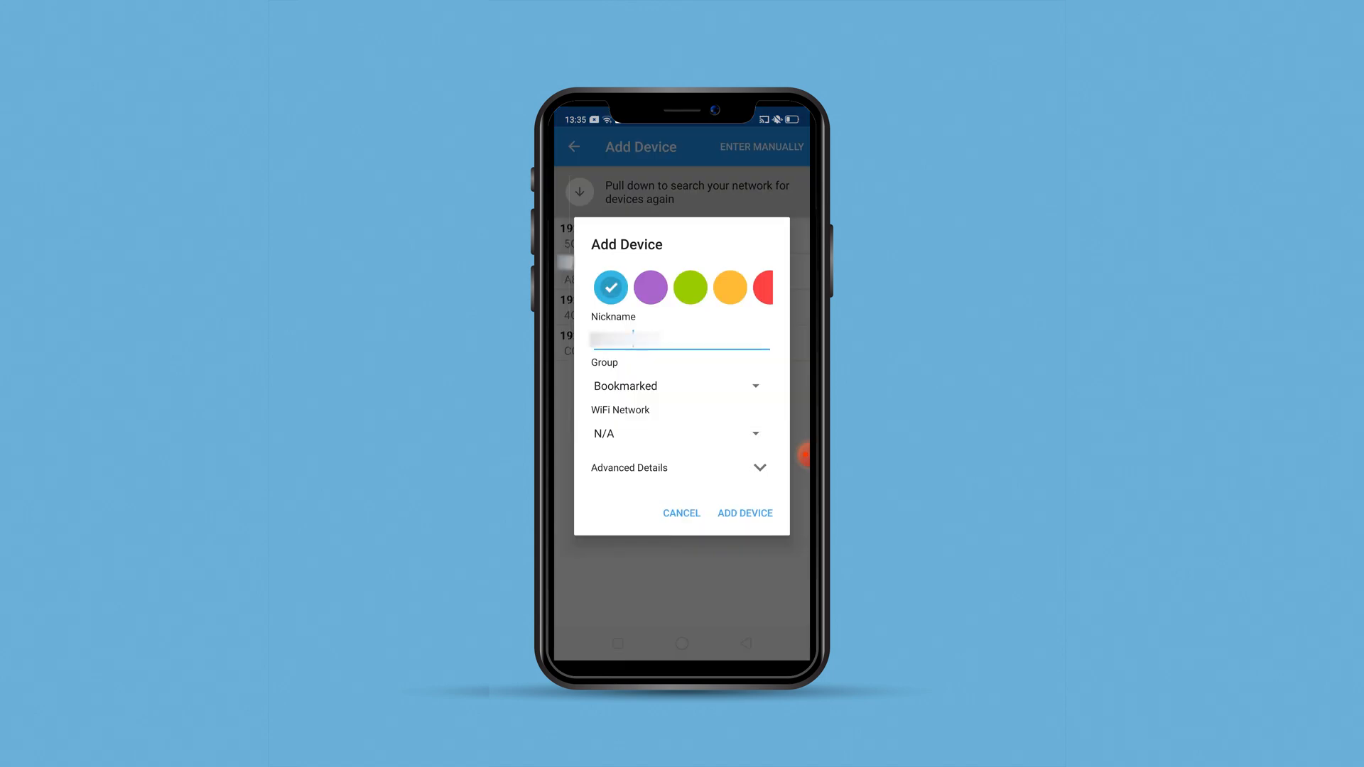
click(680, 339)
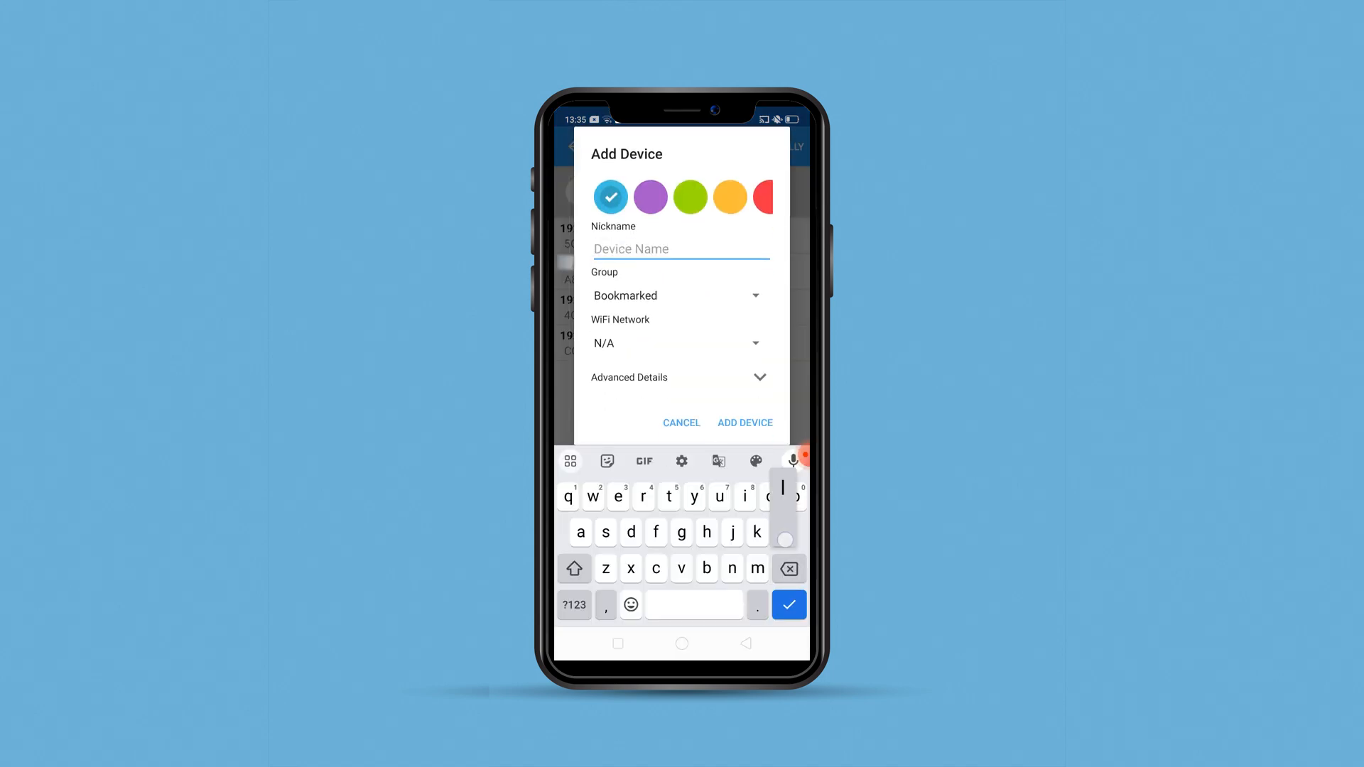
text(lap)
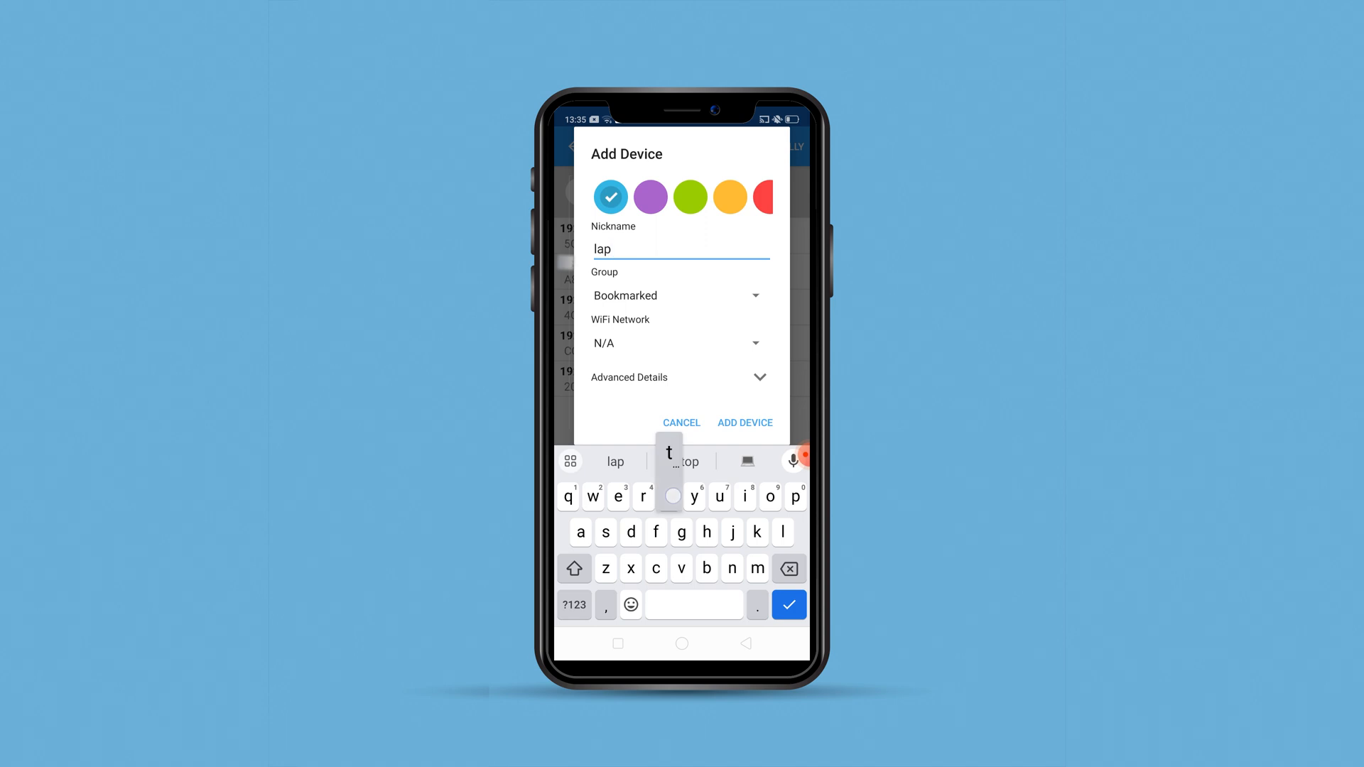
click(743, 423)
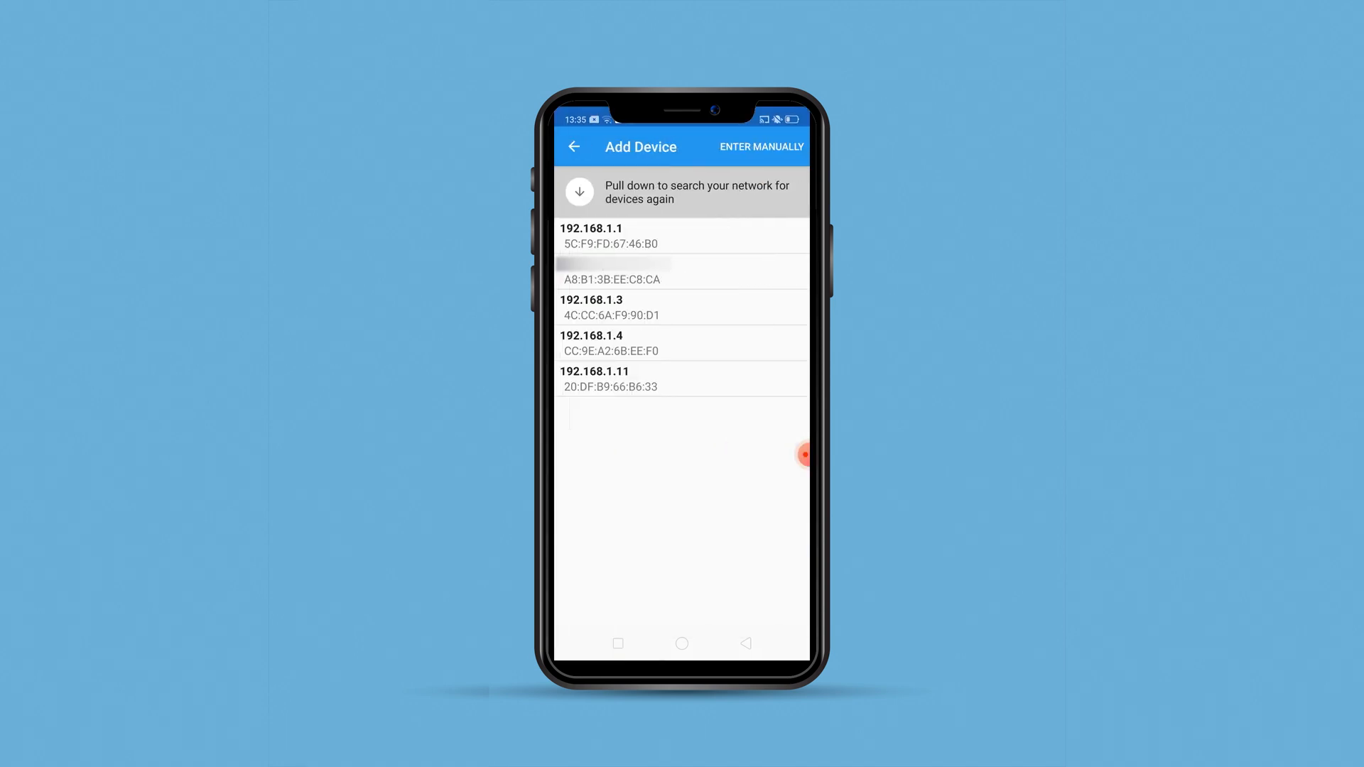
- Add the device at 192.168.1.3 as a bookmarked device nicknamed 'pc'
click(590, 306)
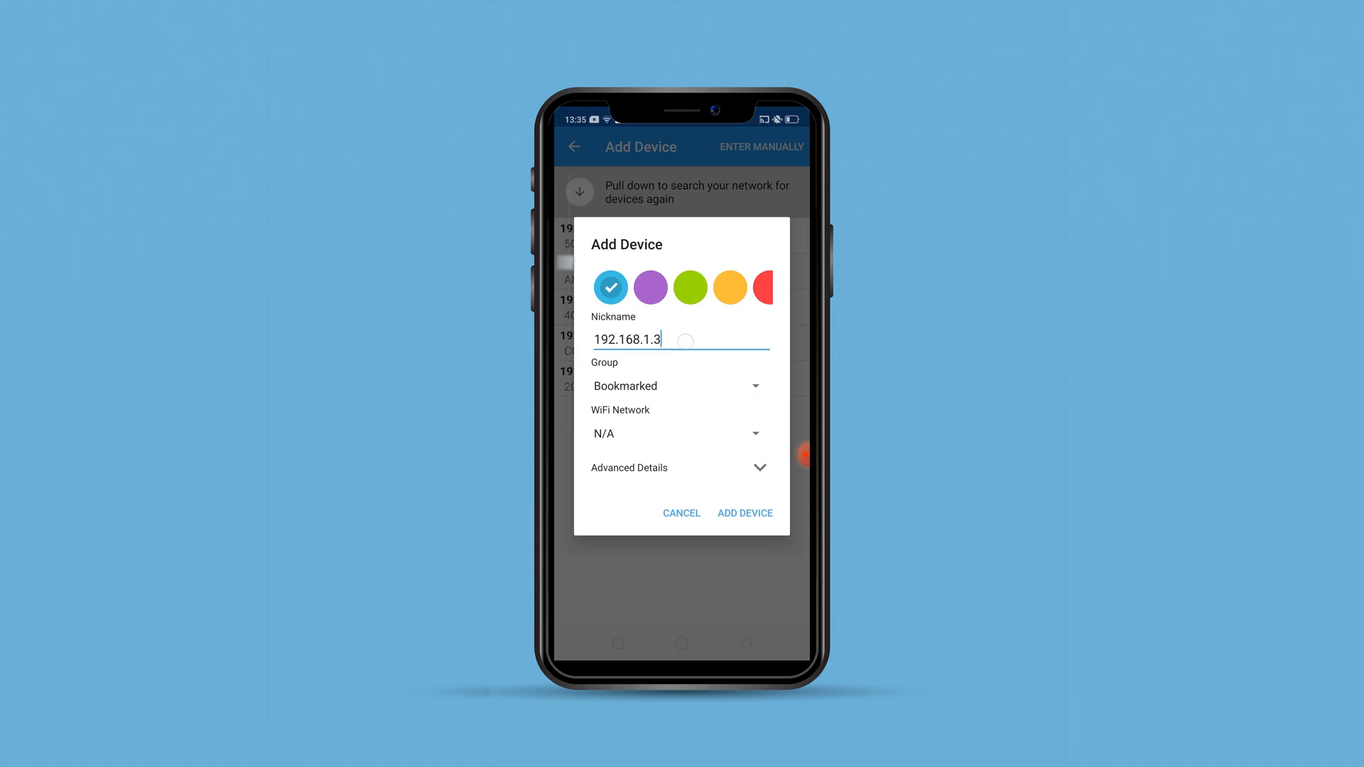
click(678, 338)
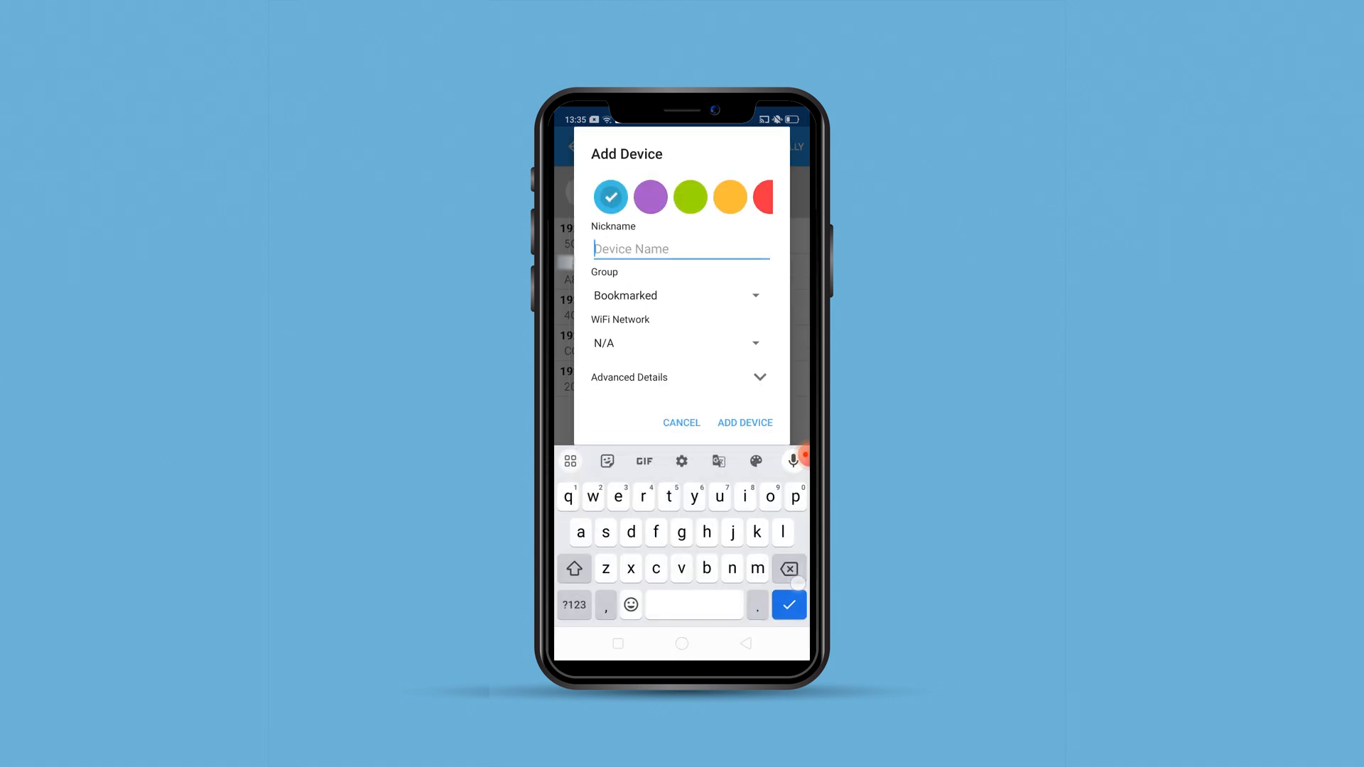
text(pc)
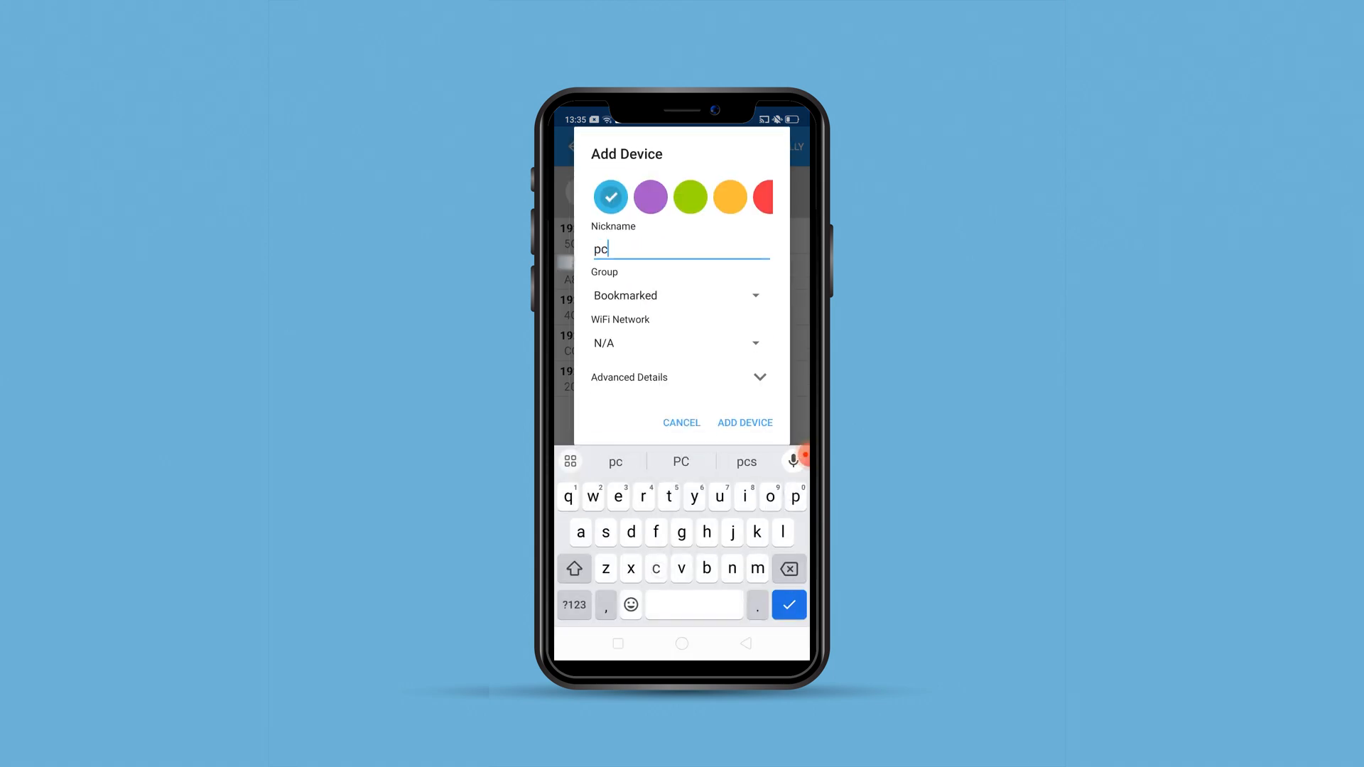
click(744, 423)
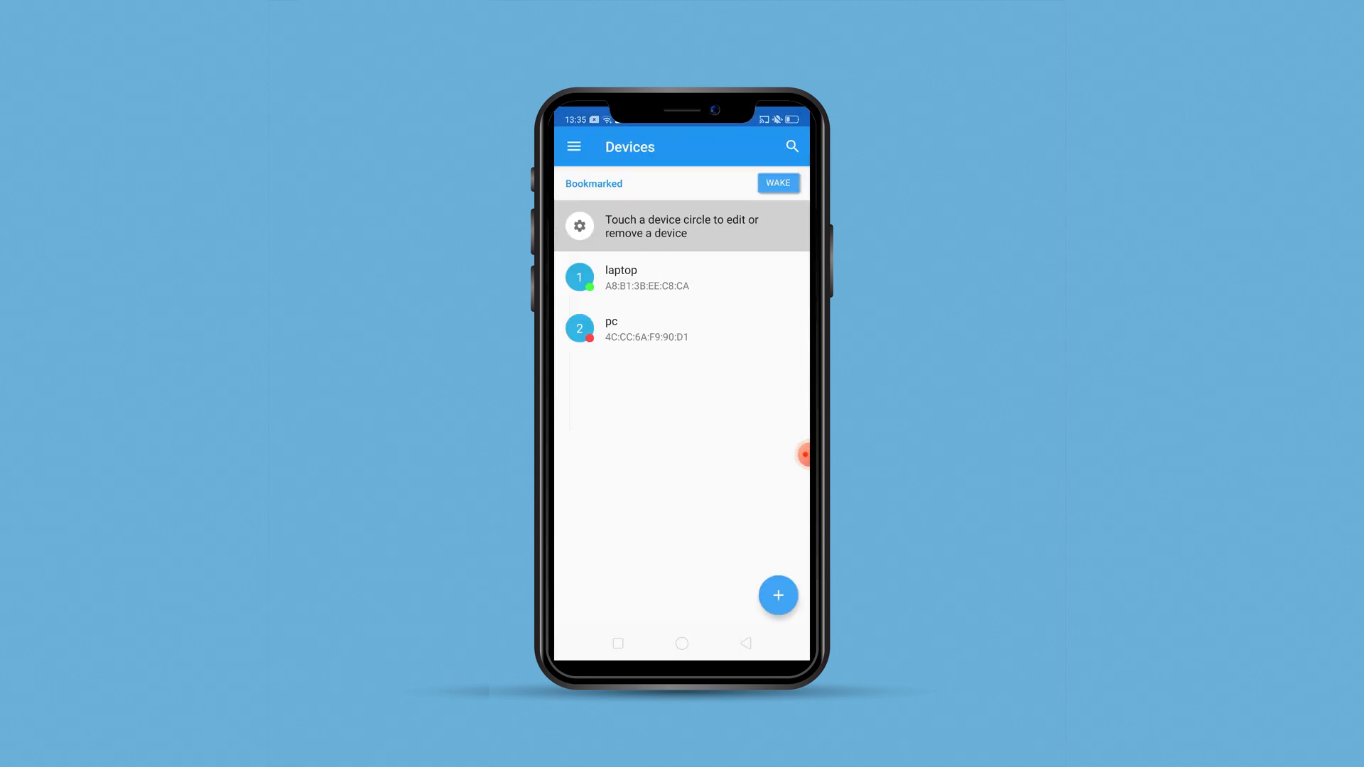